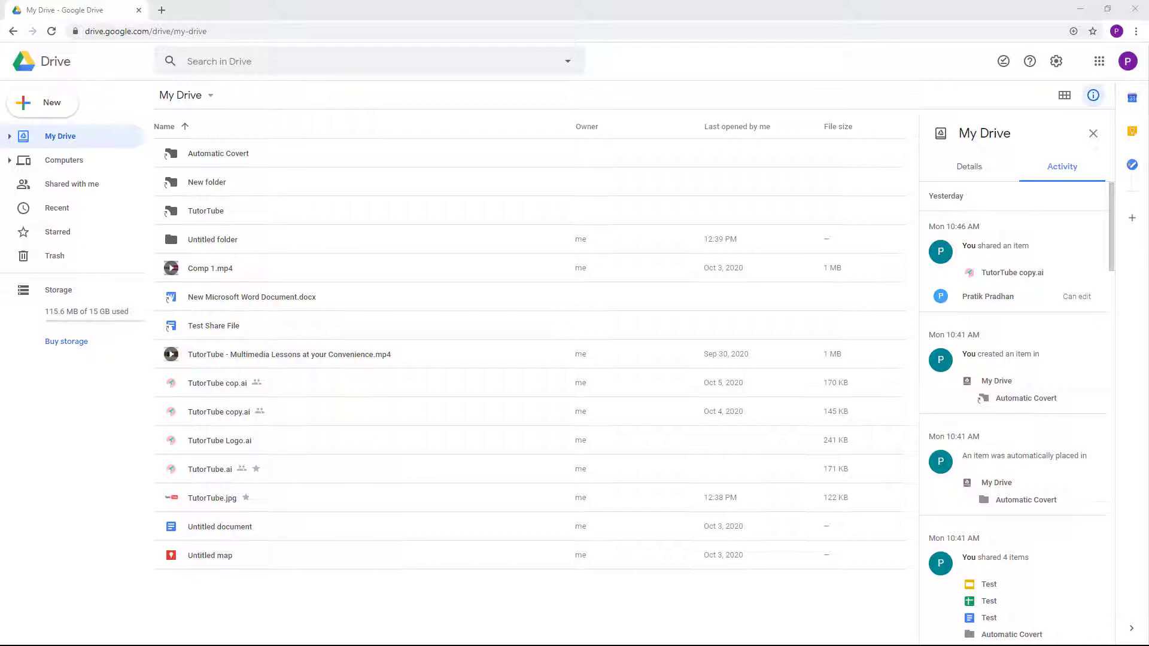
mouse_move(863, 474)
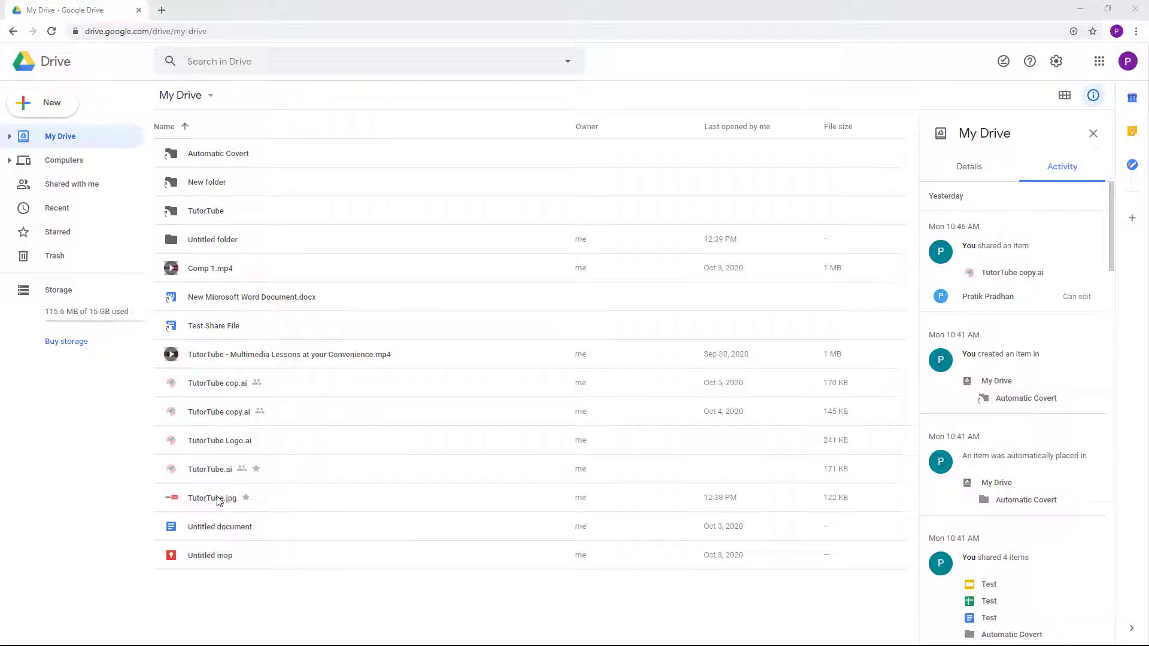
Select TutorTube.jpg to view its activity history, including permission changes and a comment
click(211, 498)
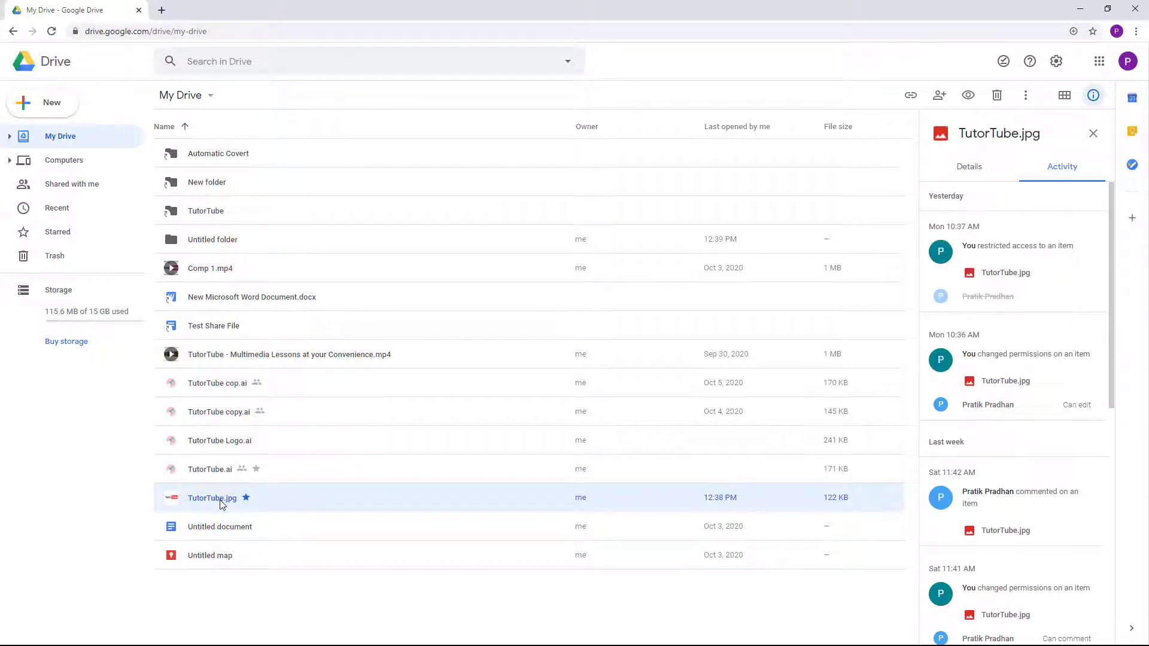
Preview TutorTube.jpg and open it with Photo Editor from the Open with list
double_click(212, 497)
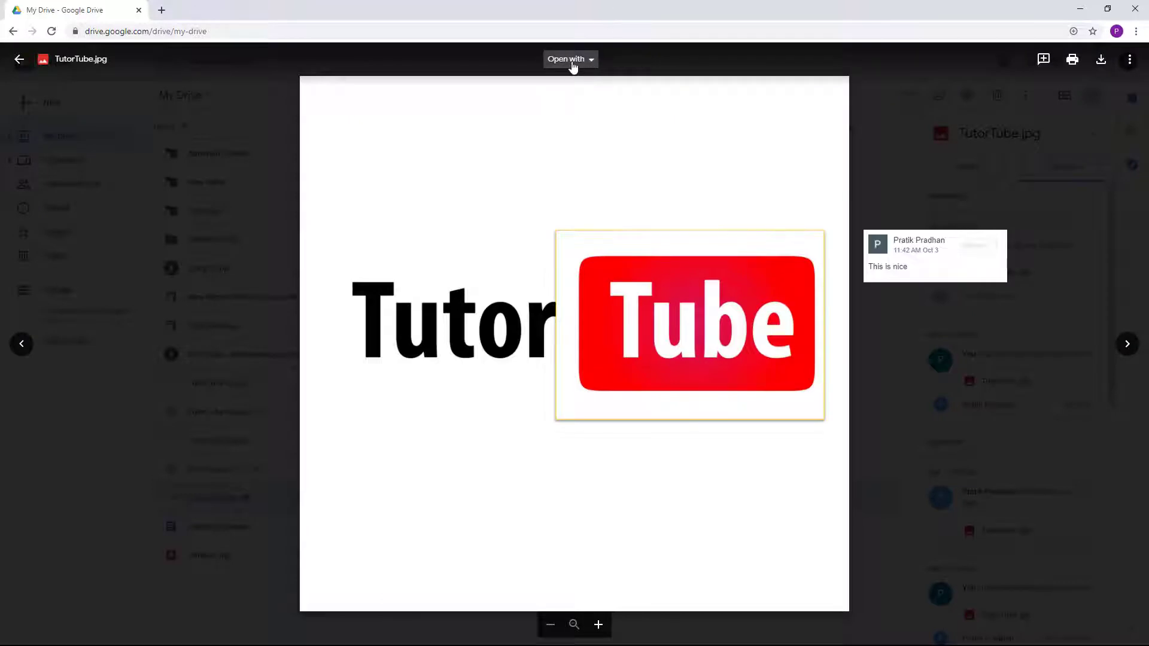
mouse_move(570, 59)
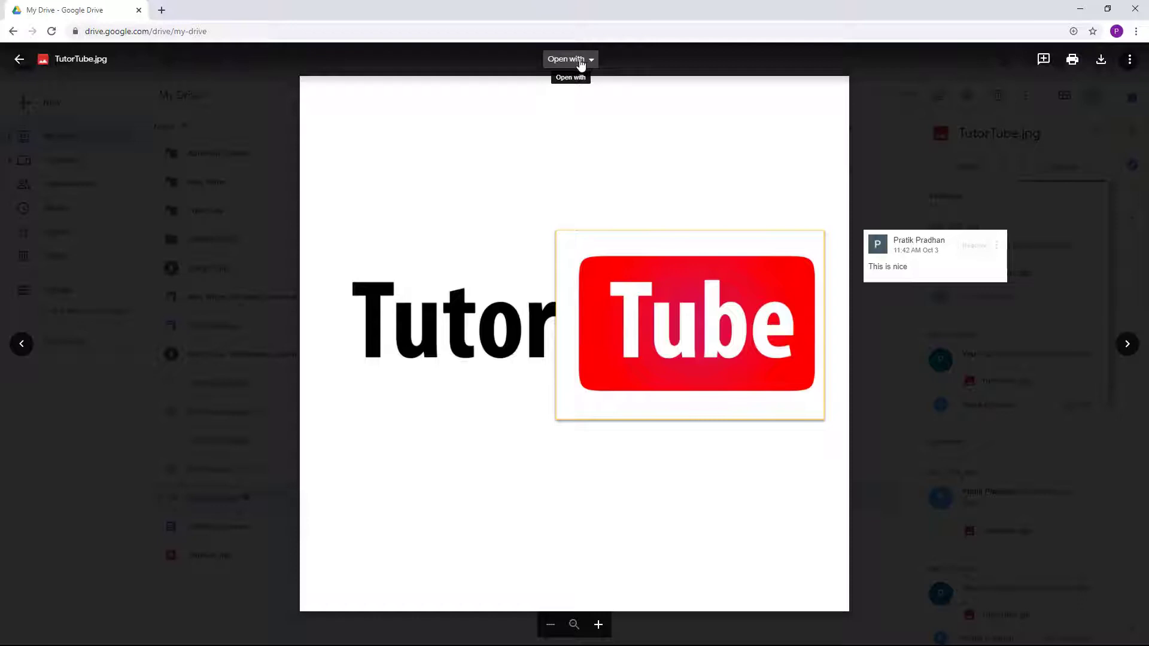
click(570, 60)
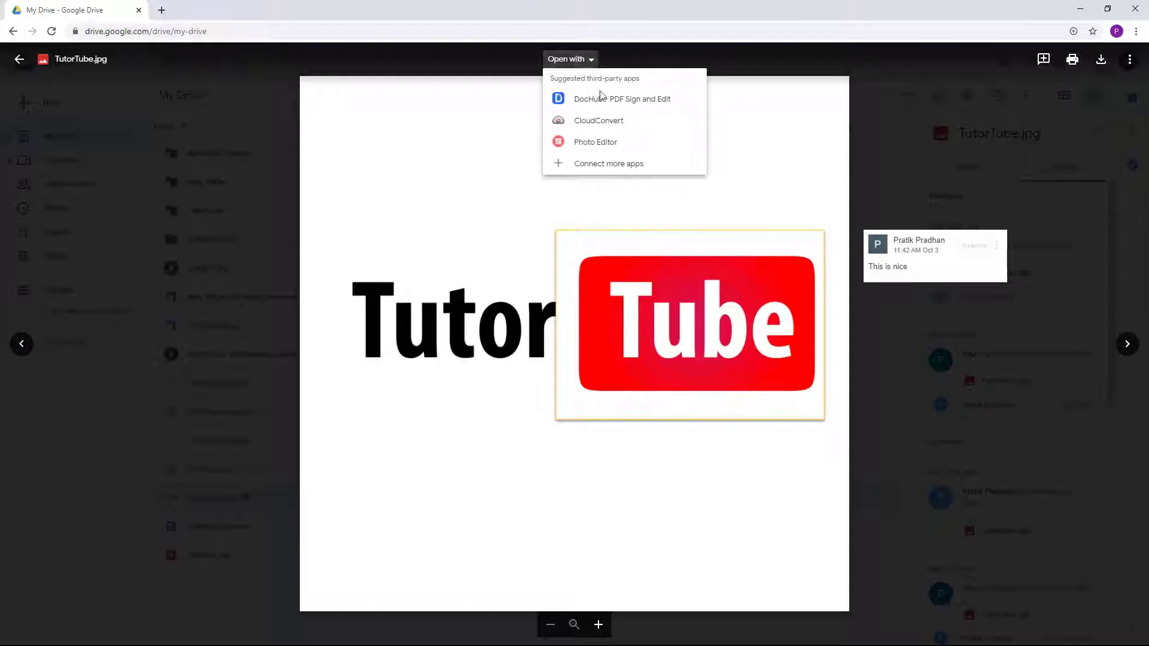
mouse_move(614, 114)
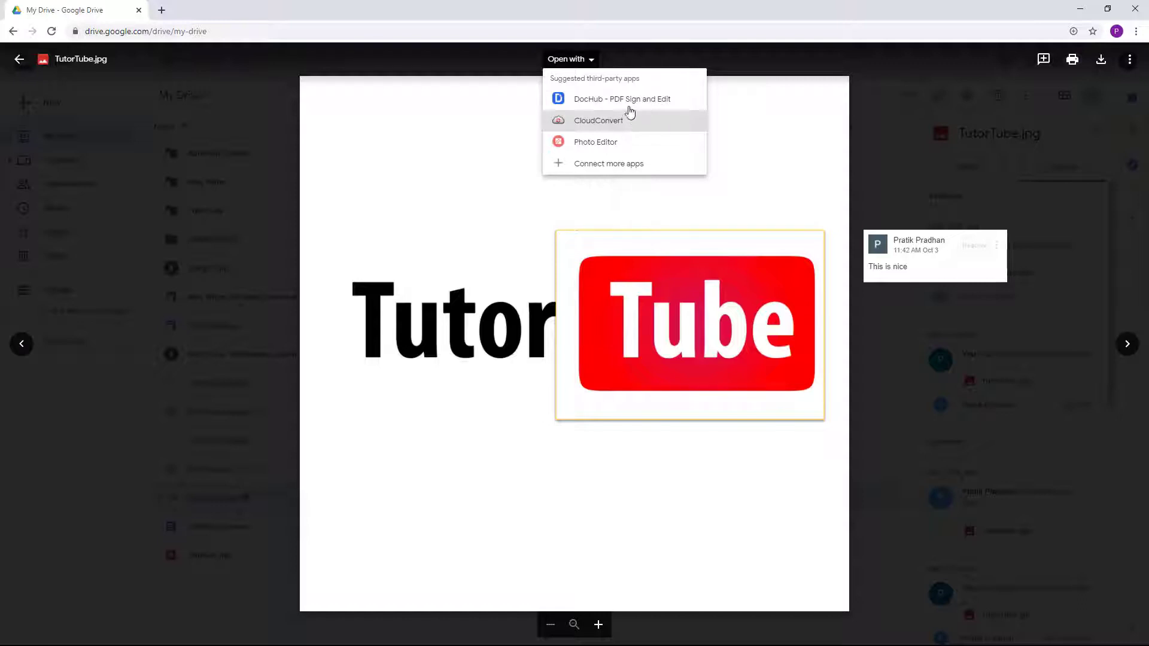
mouse_move(570, 147)
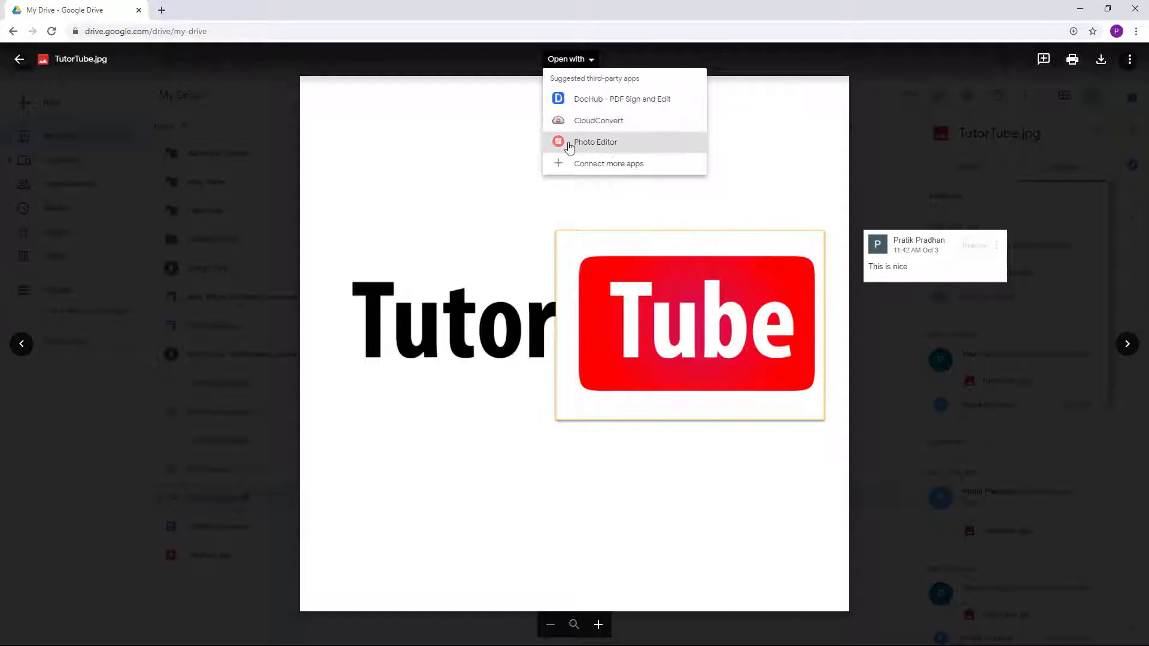
click(595, 143)
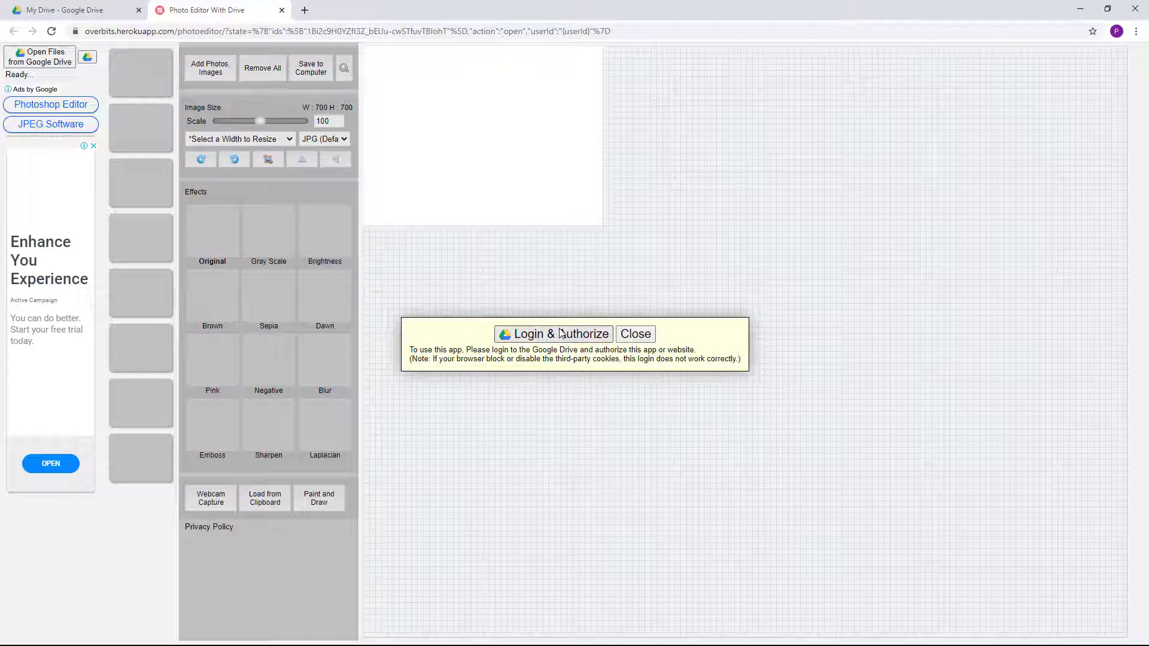
mouse_move(542, 339)
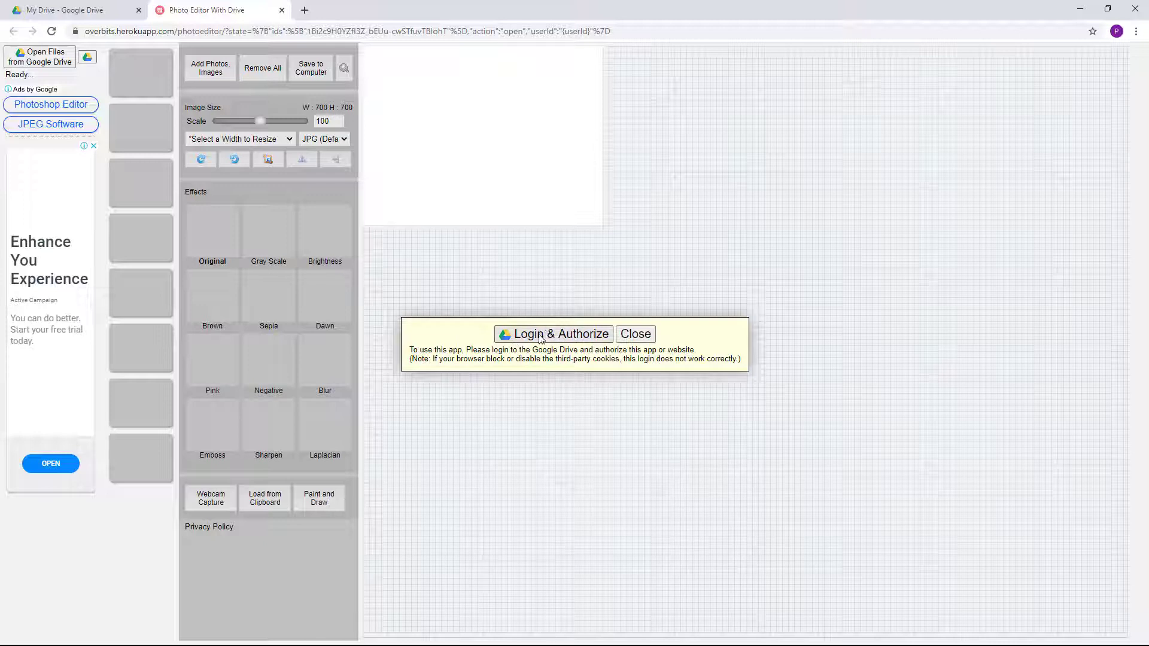
Log in with the Google account and allow Photo Editor to access Drive
click(554, 334)
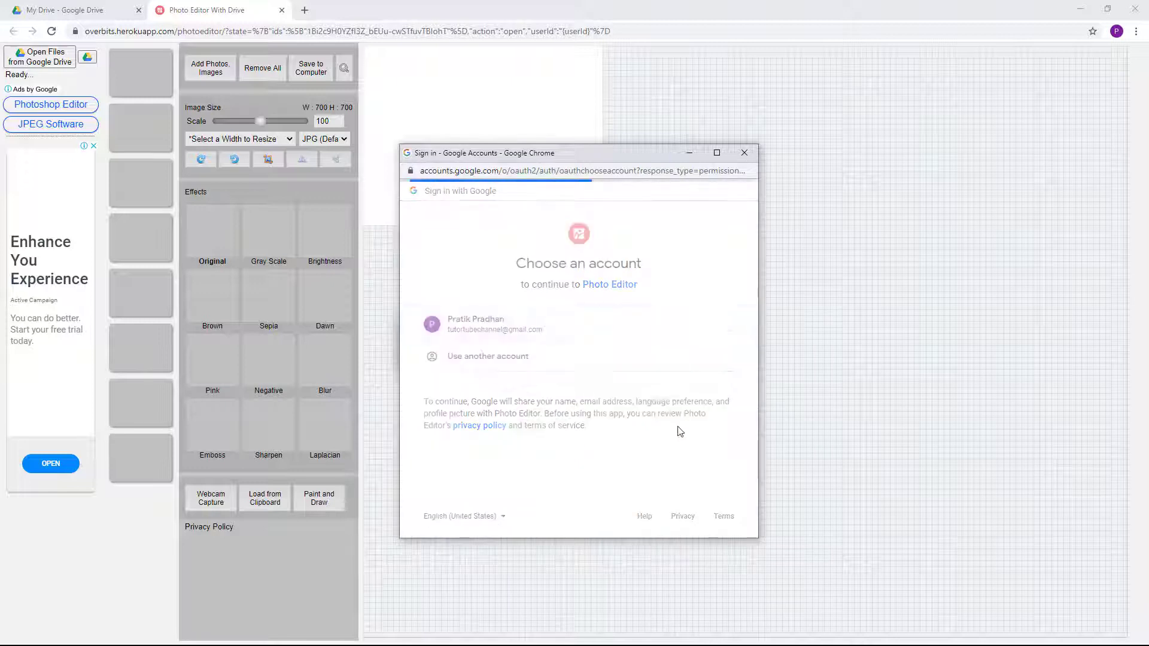
click(484, 324)
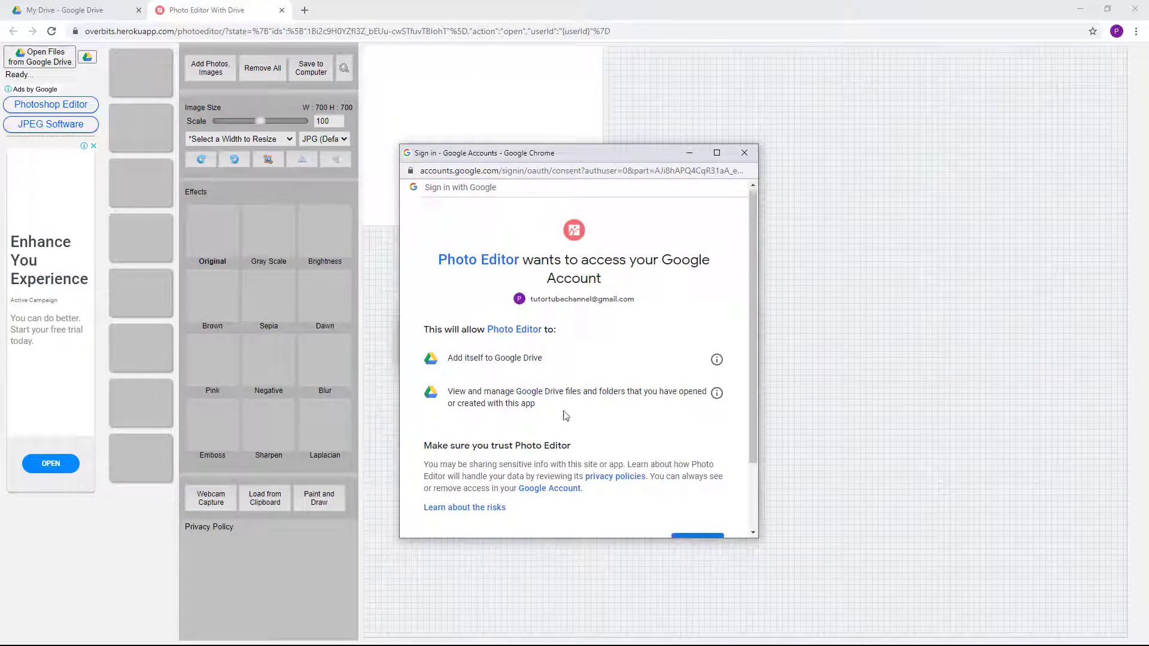
scroll(down, 3)
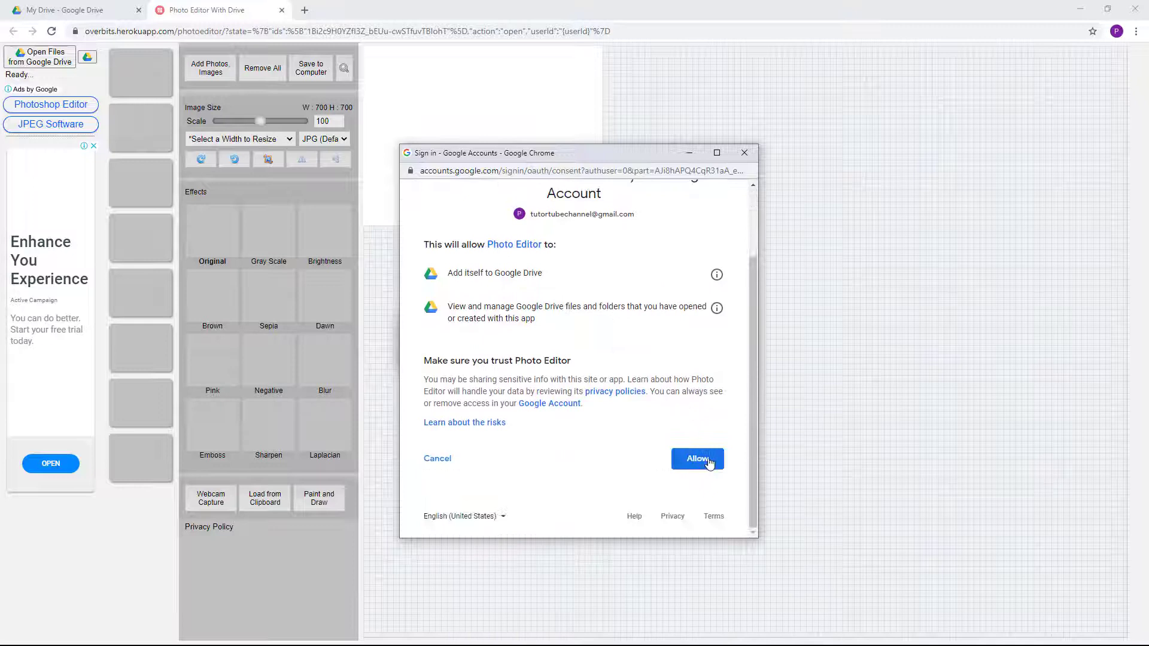
click(697, 459)
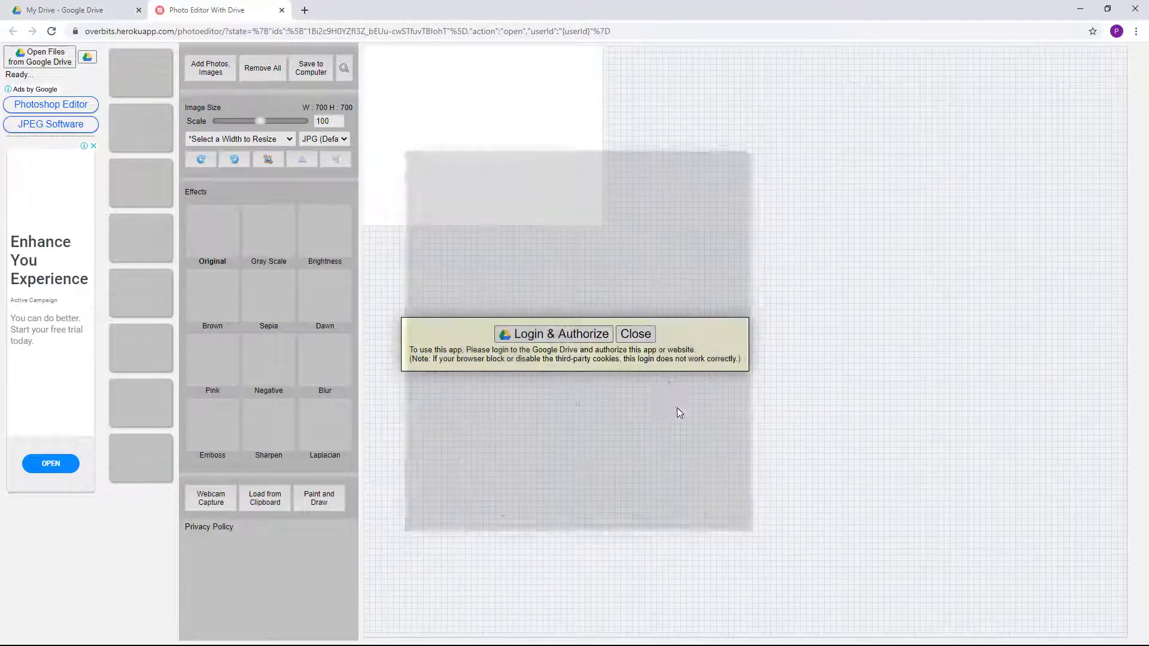
Dismiss the login prompt, load the TutorTube thumbnail, and return to Drive's preview
click(555, 334)
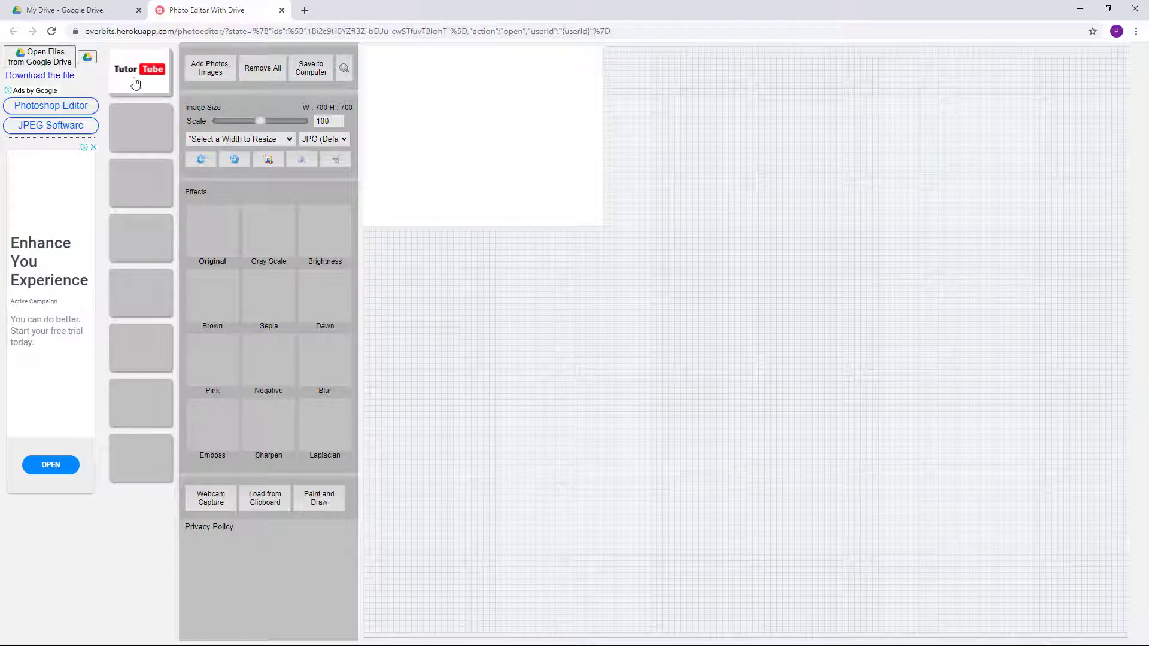
click(140, 72)
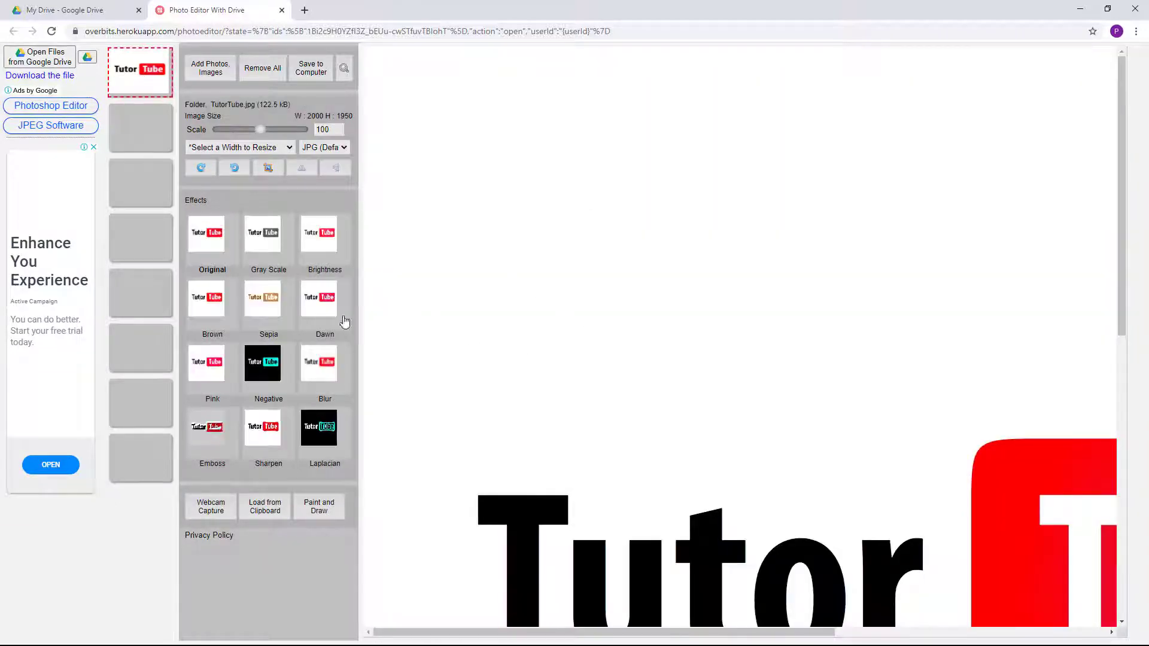
click(324, 432)
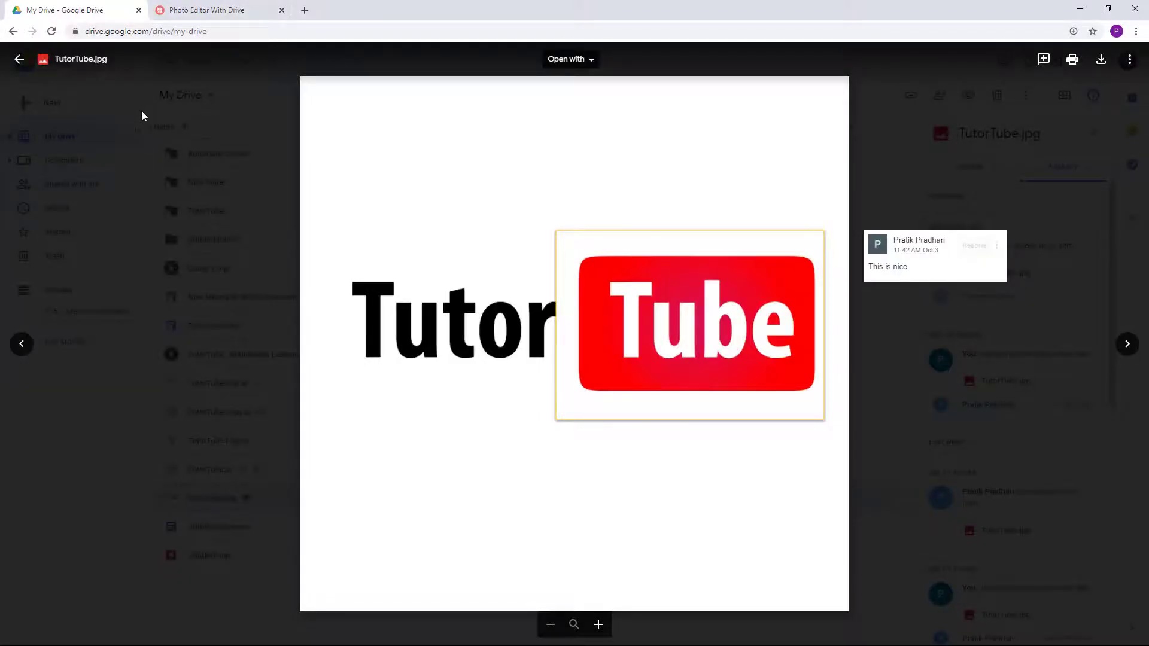
Leave the image preview, enter the Untitled folder, and preview New Text Document.txt
click(19, 59)
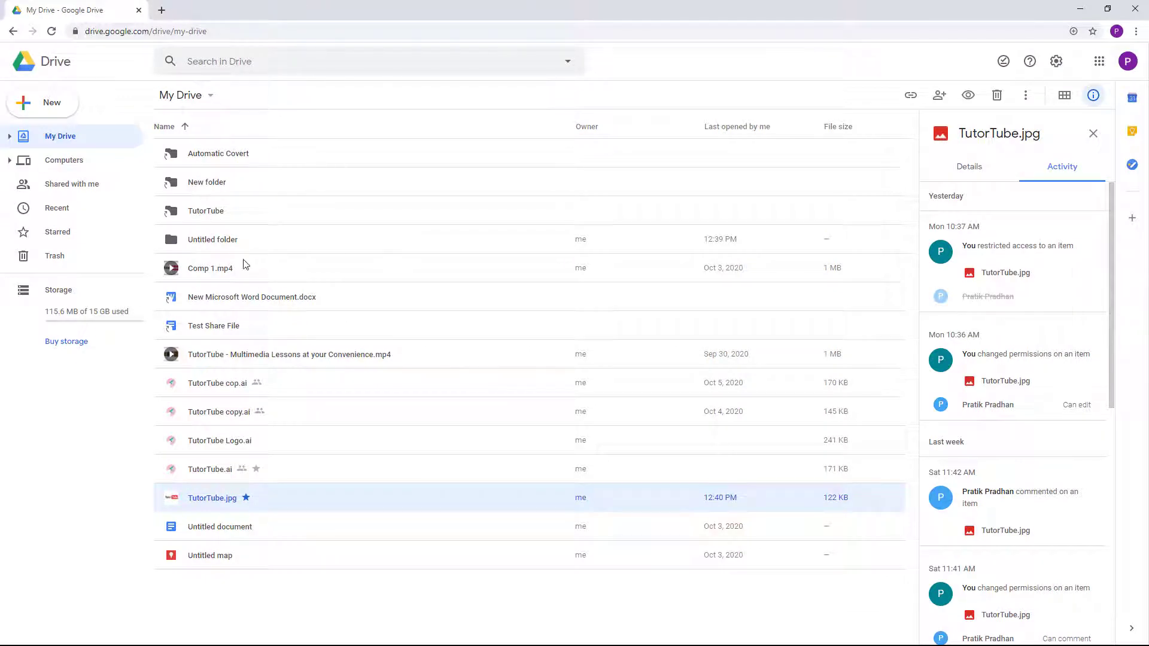
click(213, 239)
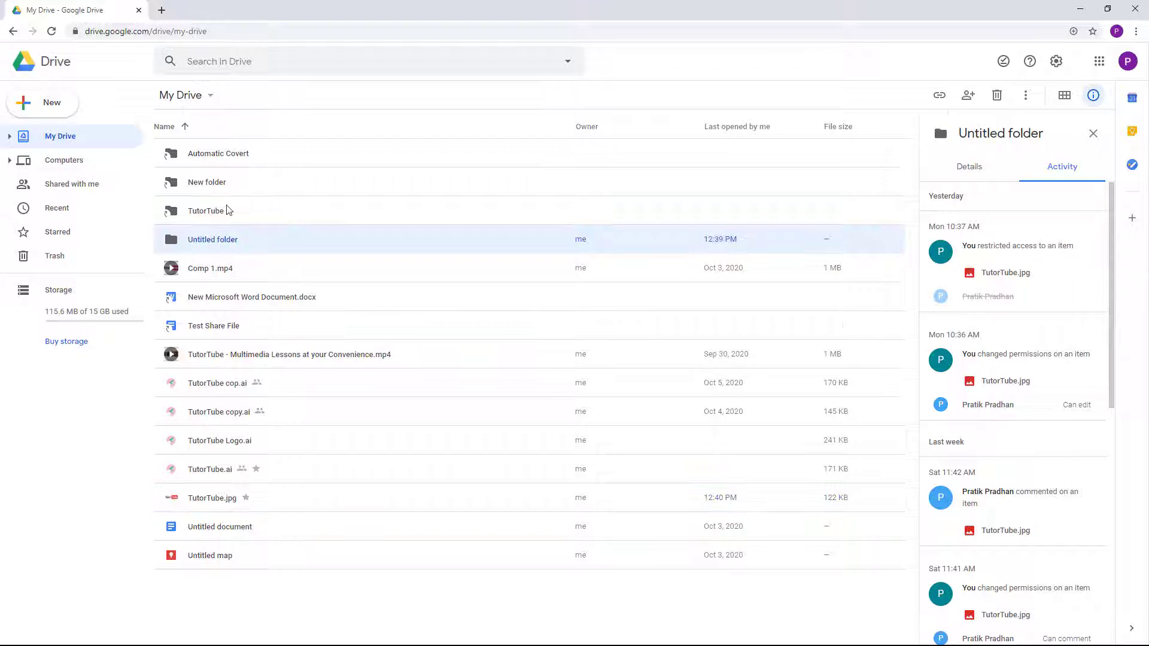
double_click(212, 239)
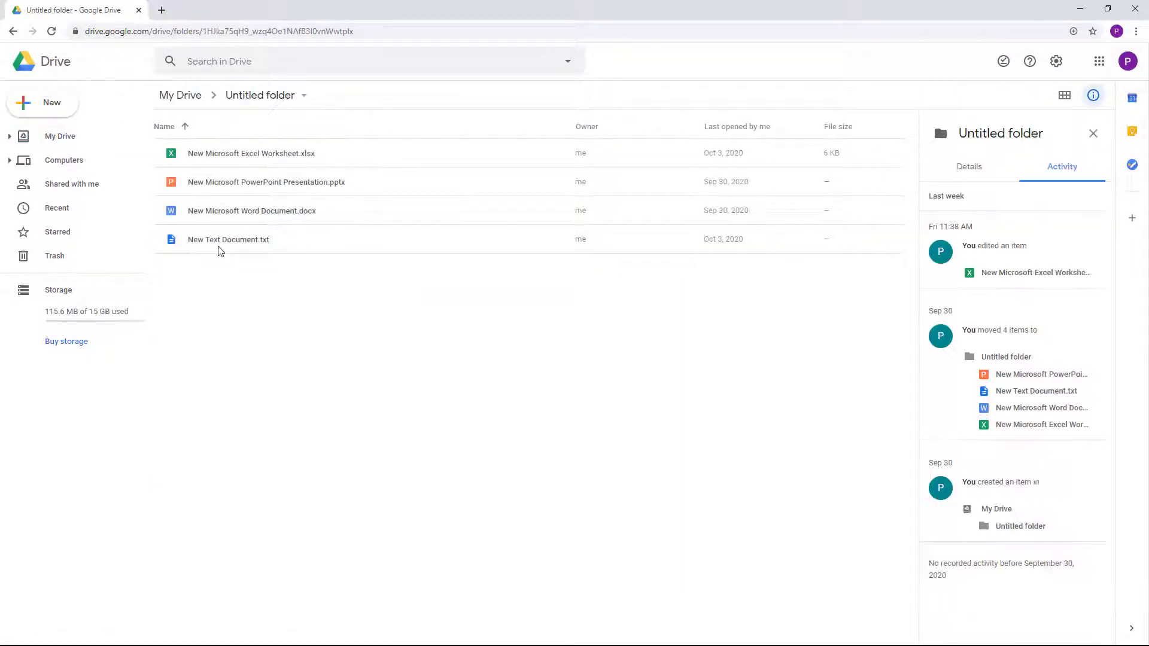
click(228, 238)
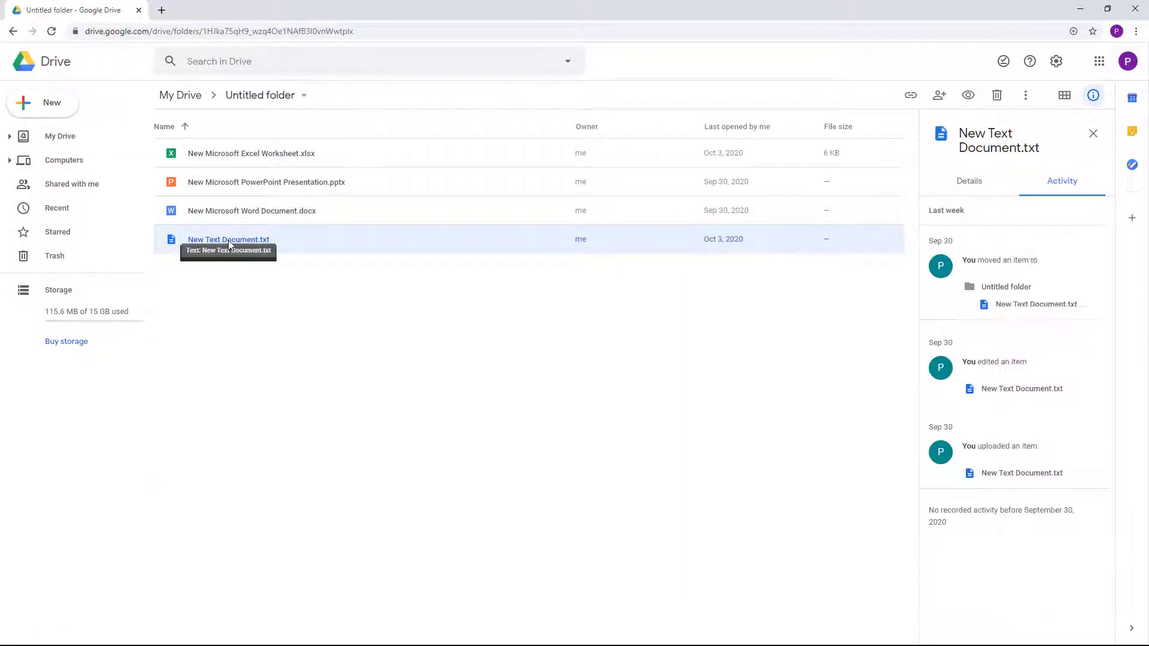
double_click(228, 239)
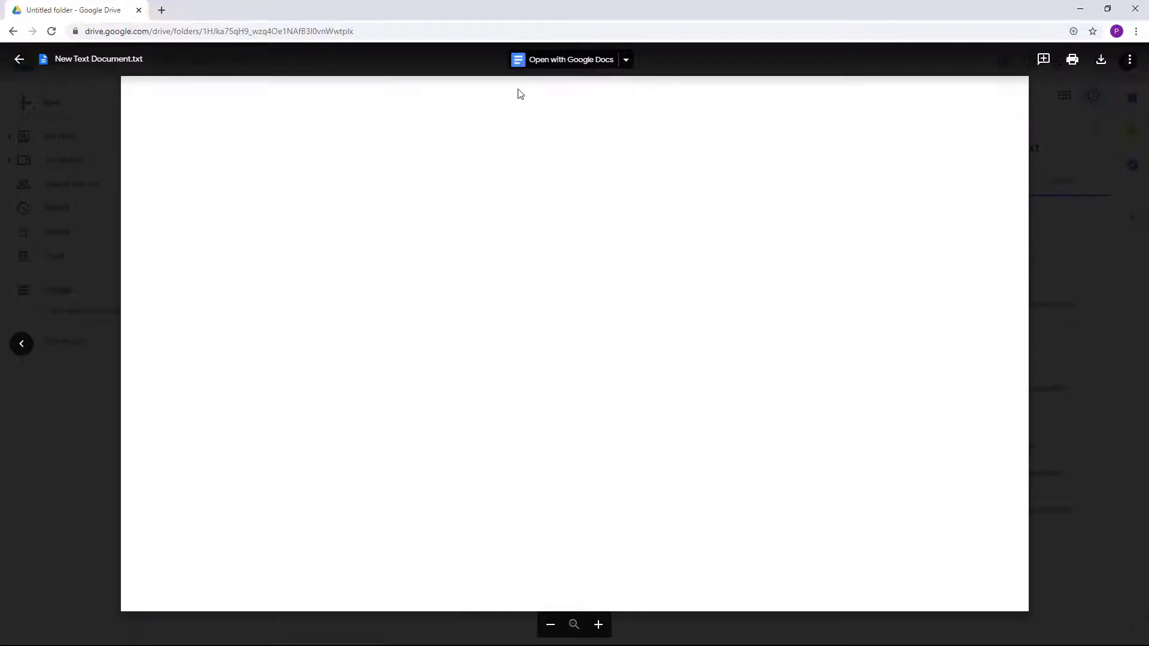
Choose Text Editor from the Open with Google Docs dropdown for the text file
click(625, 59)
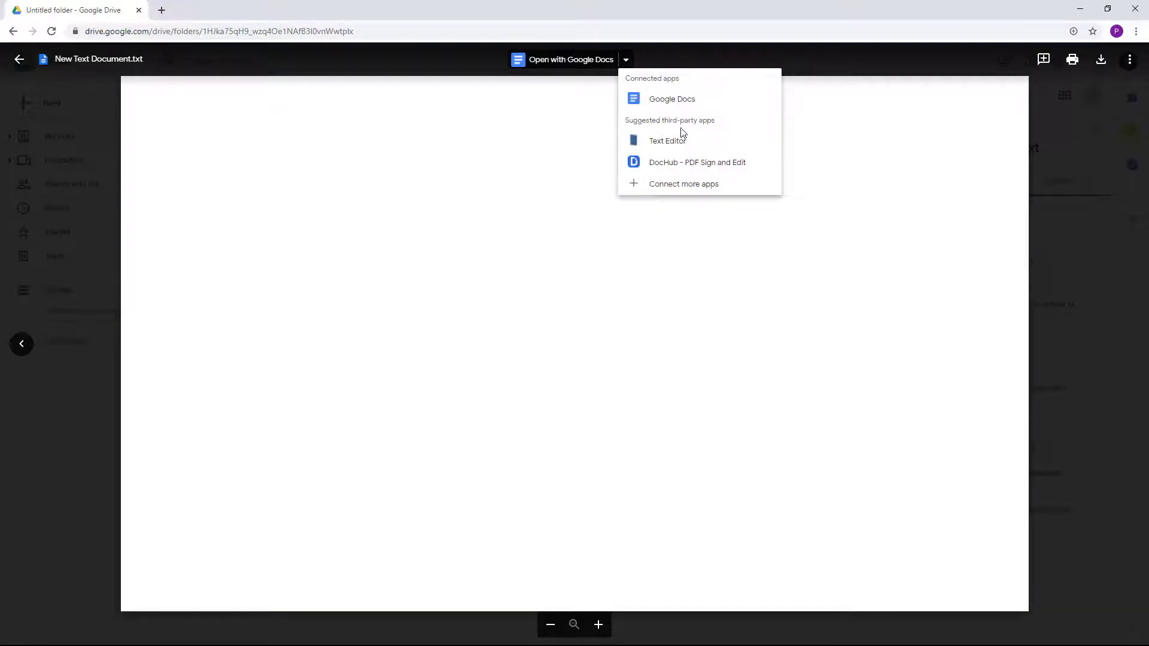
mouse_move(668, 141)
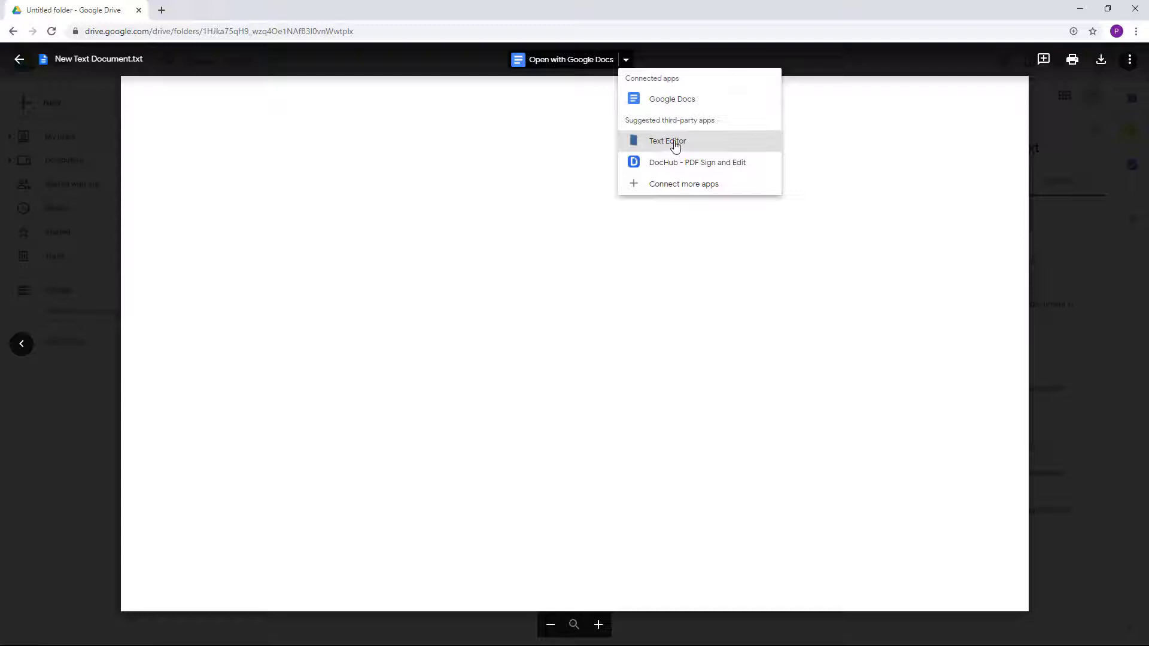
click(667, 141)
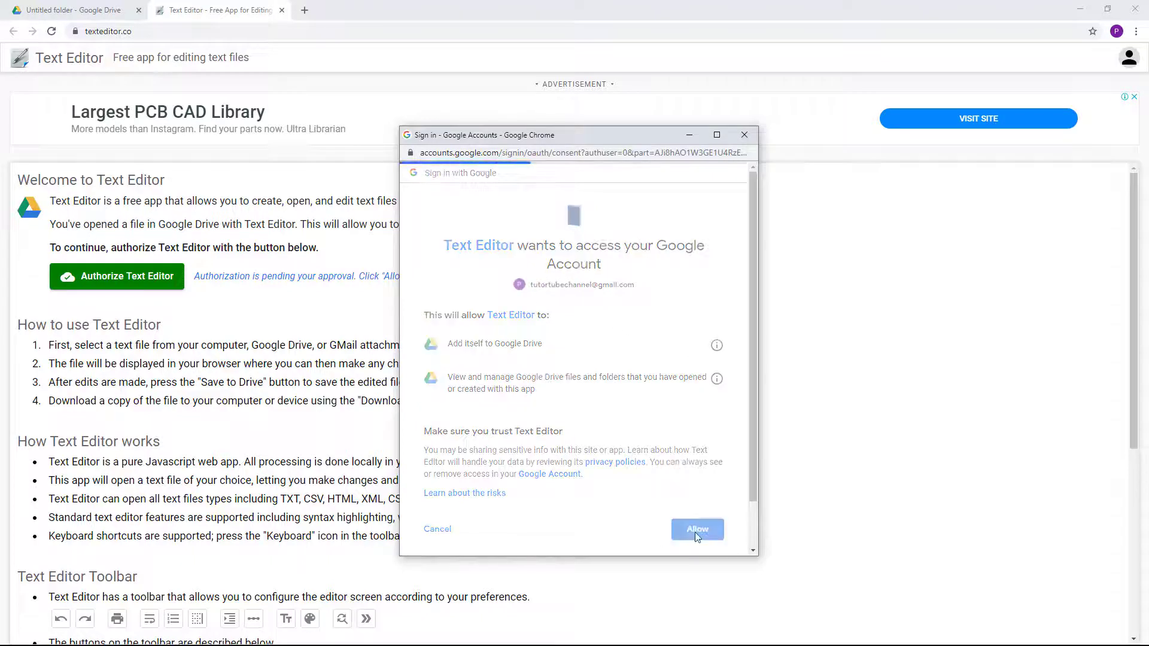
Authorize Text Editor, type 'lkdfl' and 'dfklldfk', then return to Drive's preview tab
click(696, 529)
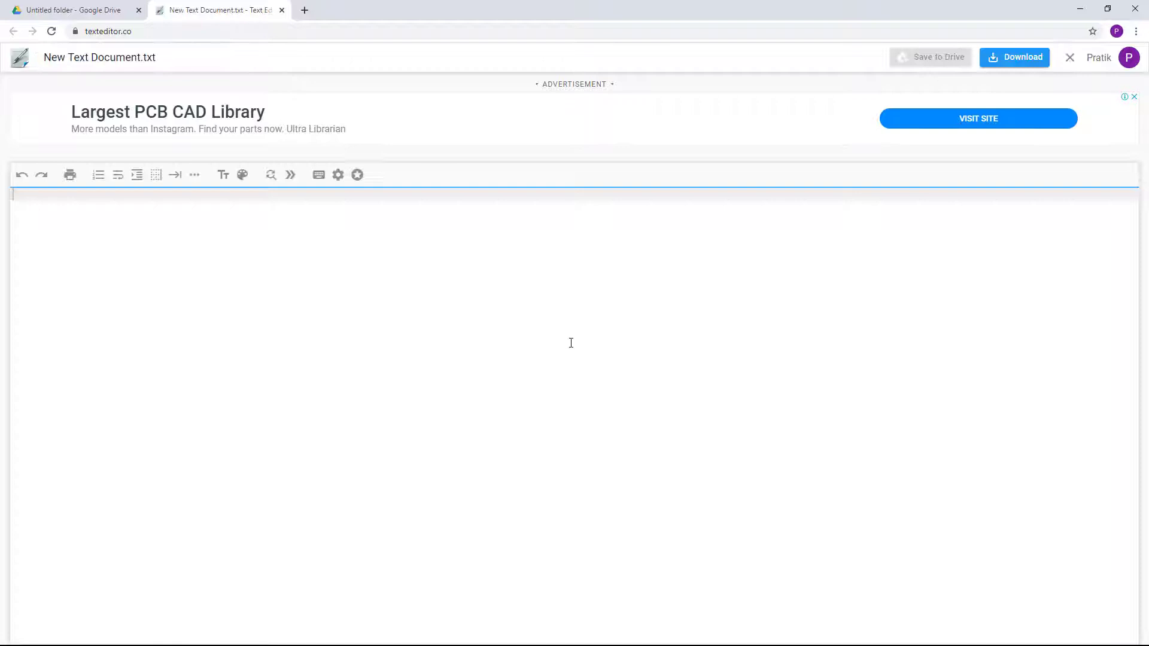
text(lkdfl)
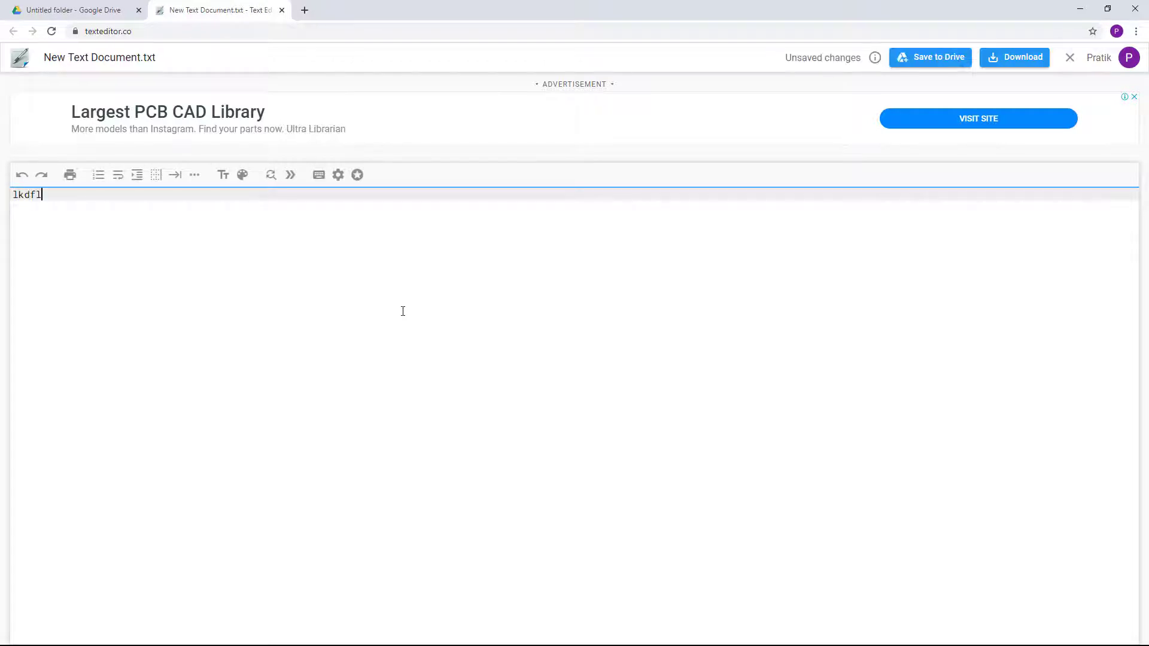
text(dfklldfk)
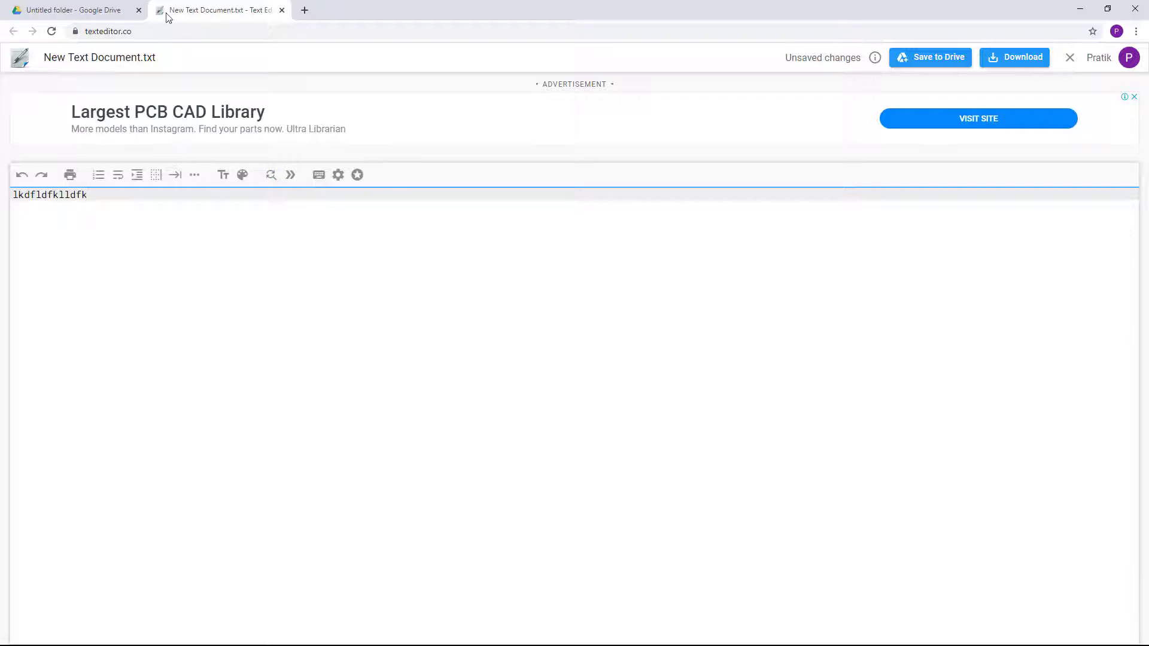
click(73, 9)
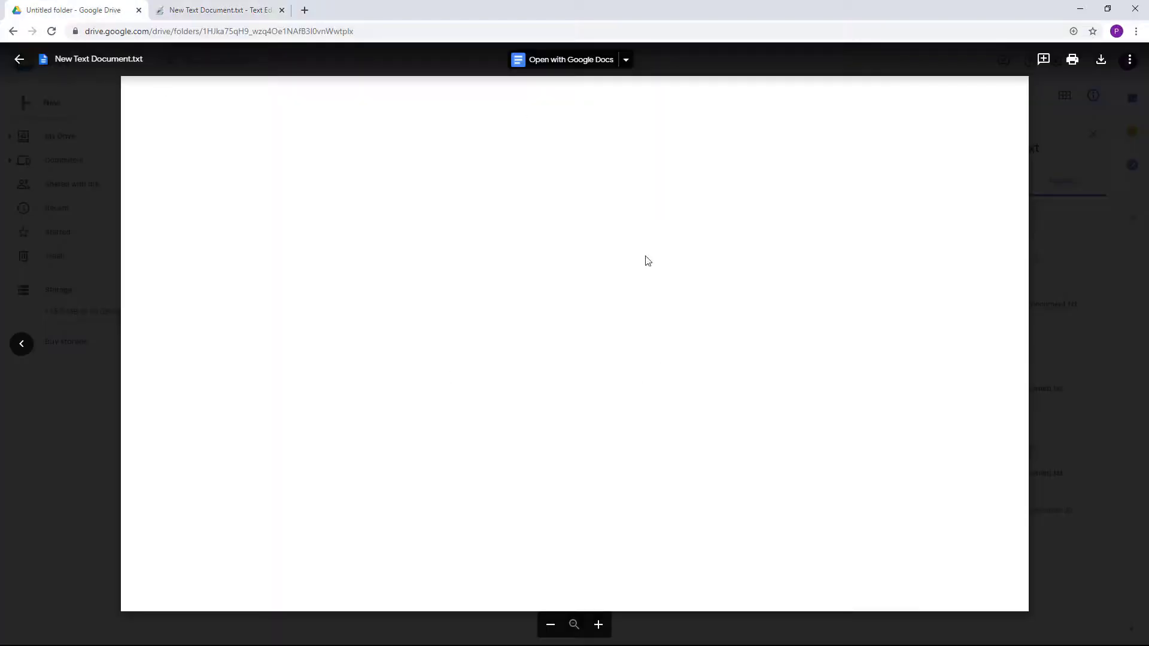
Show the list of apps that can open New Text Document.txt
click(625, 60)
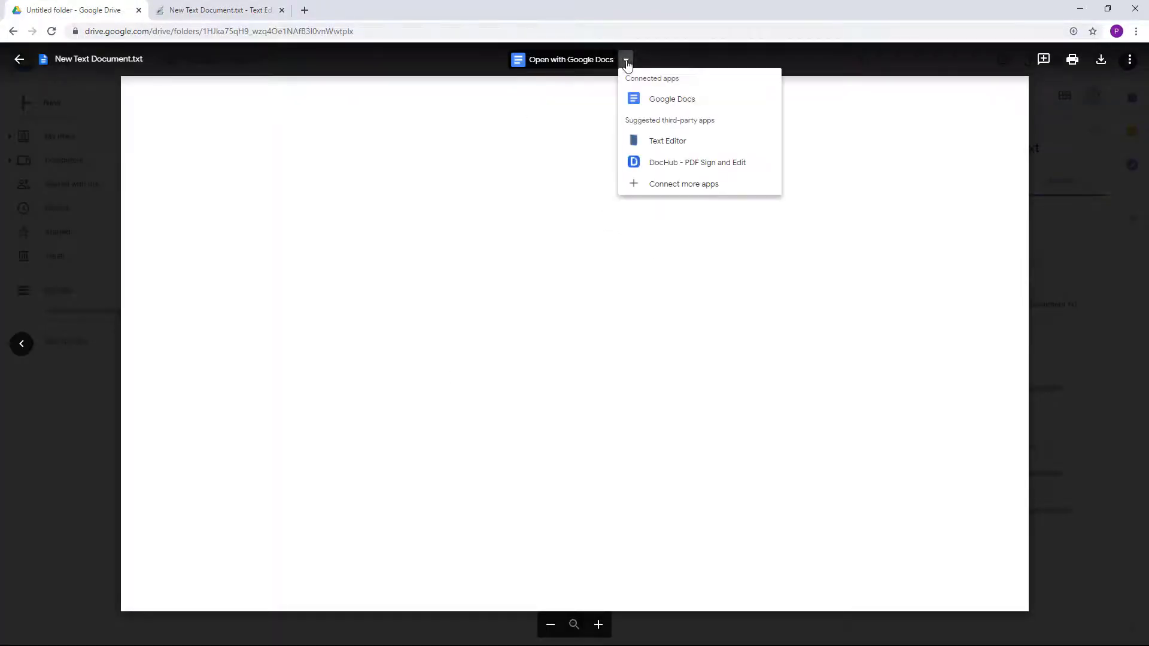
mouse_move(674, 189)
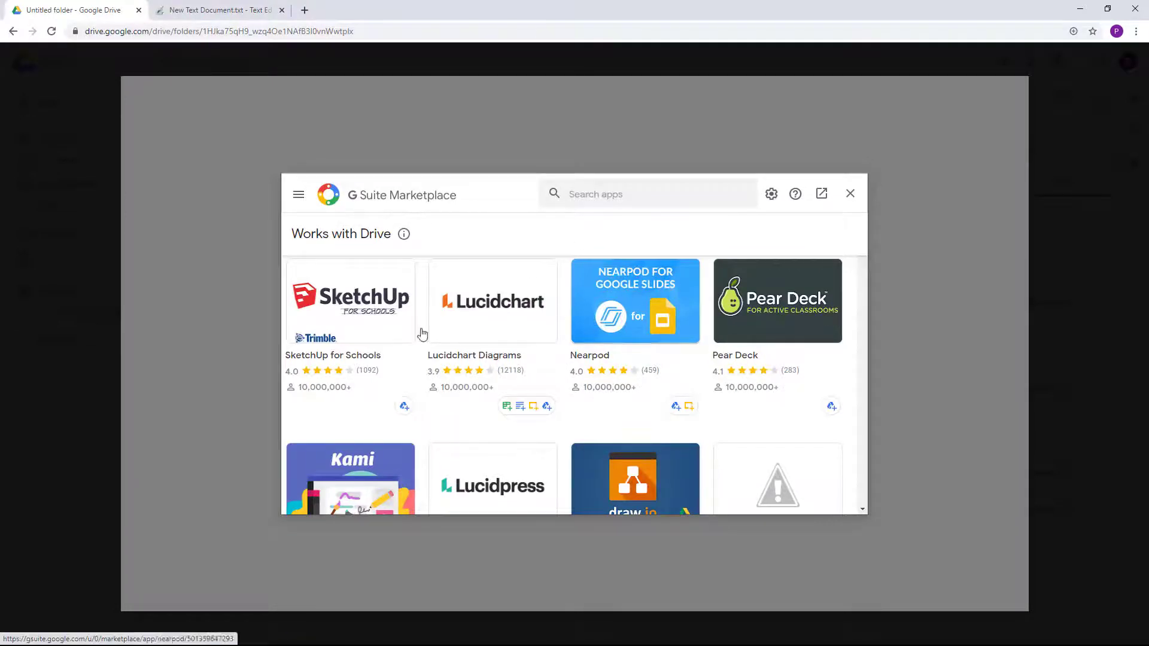
Scroll through the Works with Drive app list in the Marketplace
scroll(down, 3)
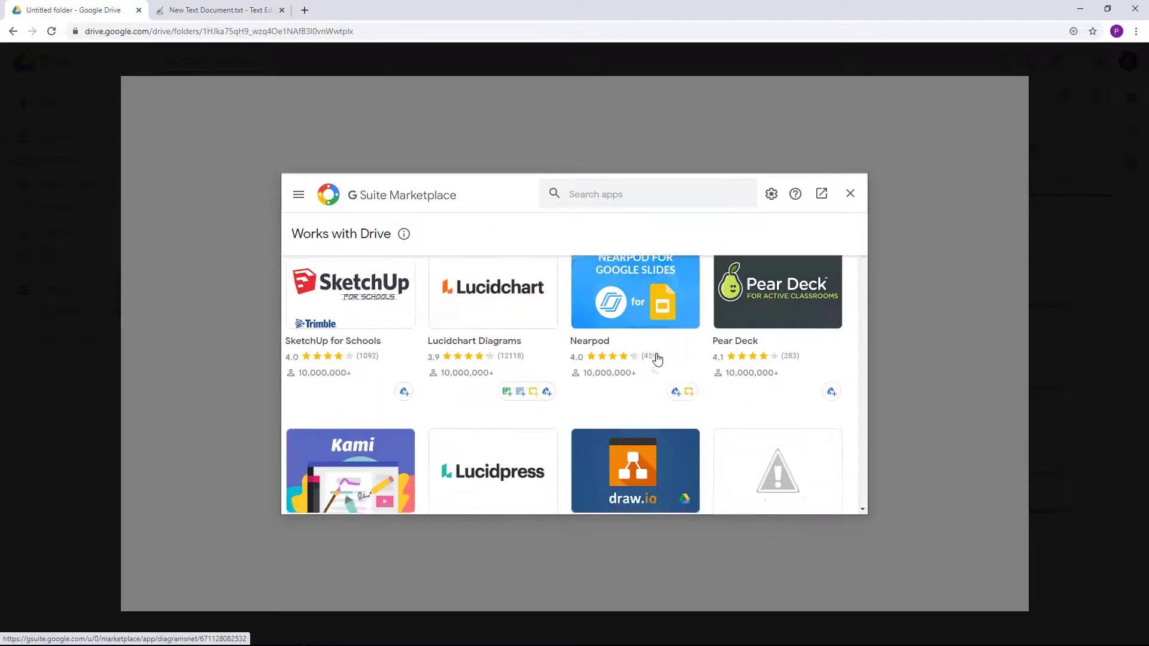
scroll(down, 3)
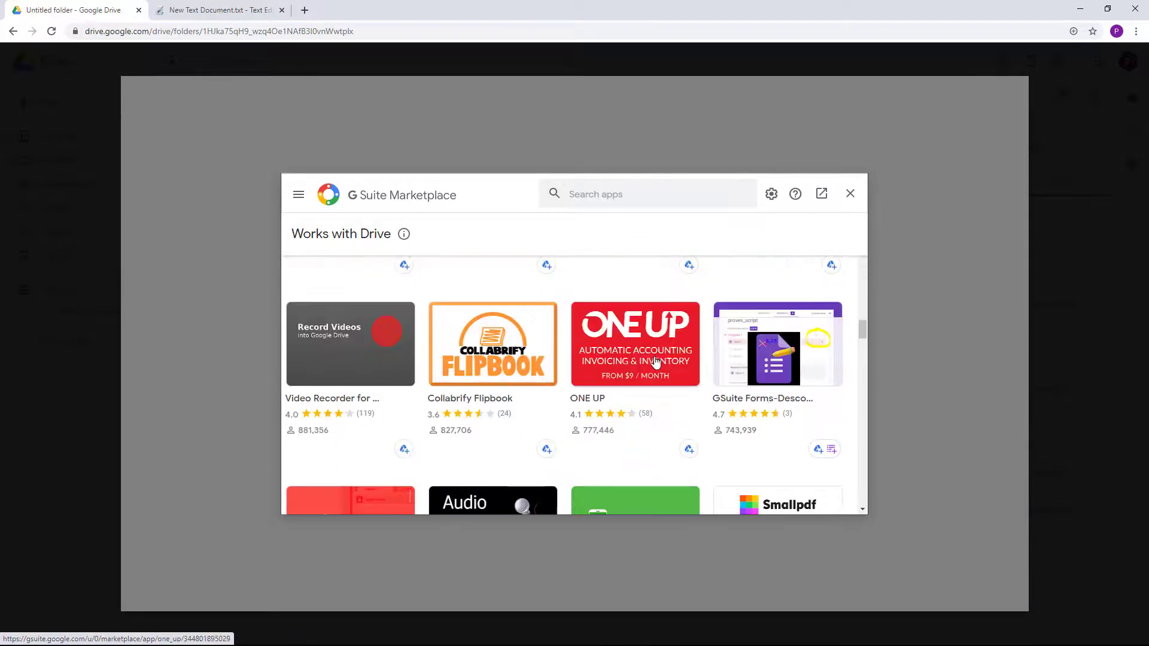
scroll(down, 3)
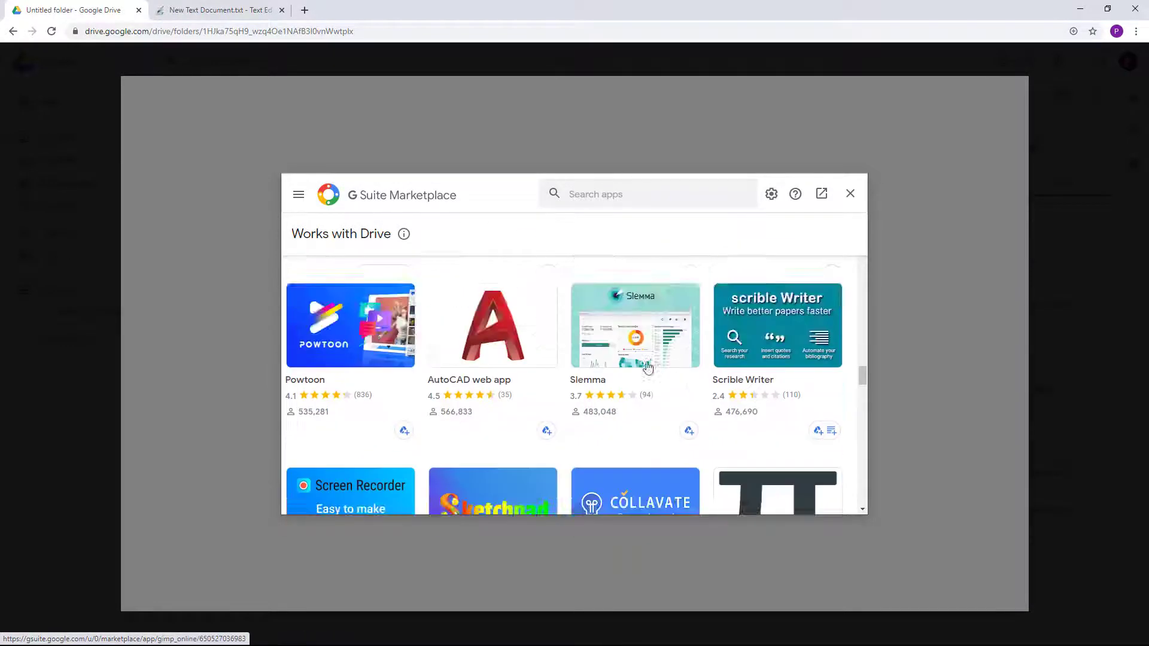
scroll(down, 3)
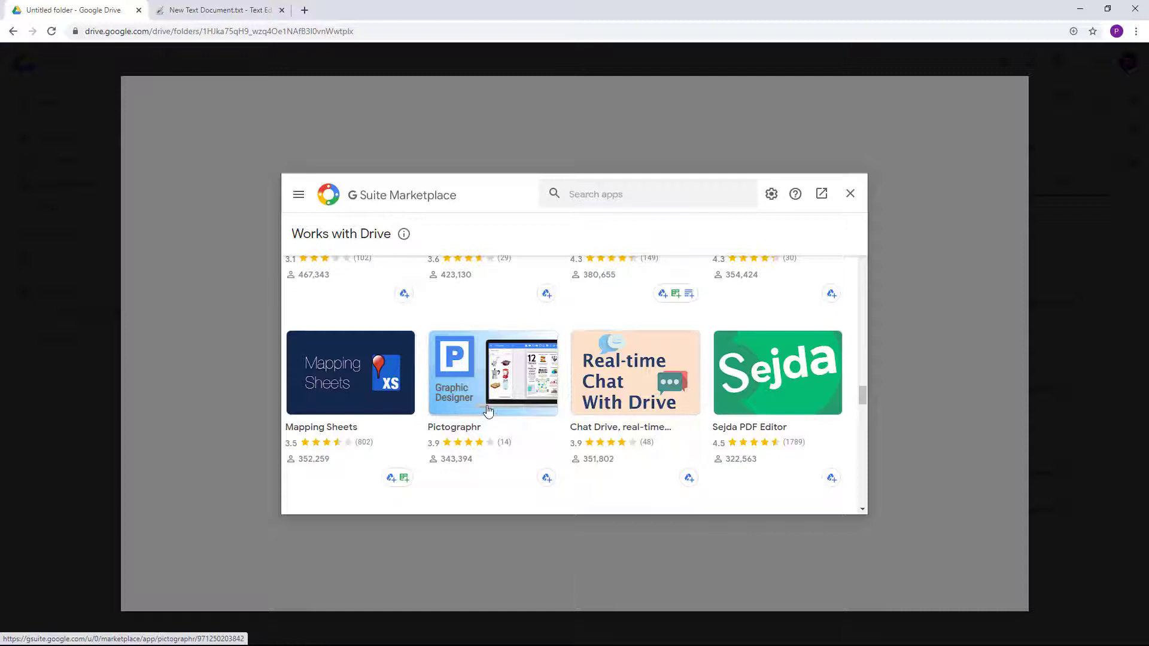
mouse_move(482, 445)
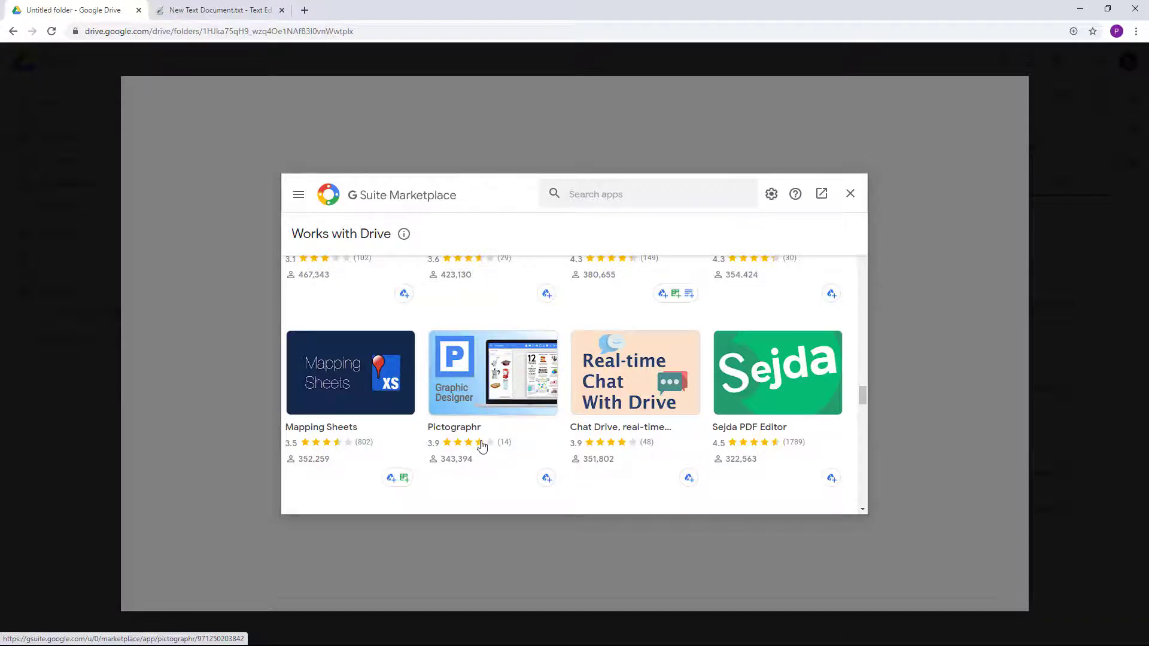
scroll(down, 3)
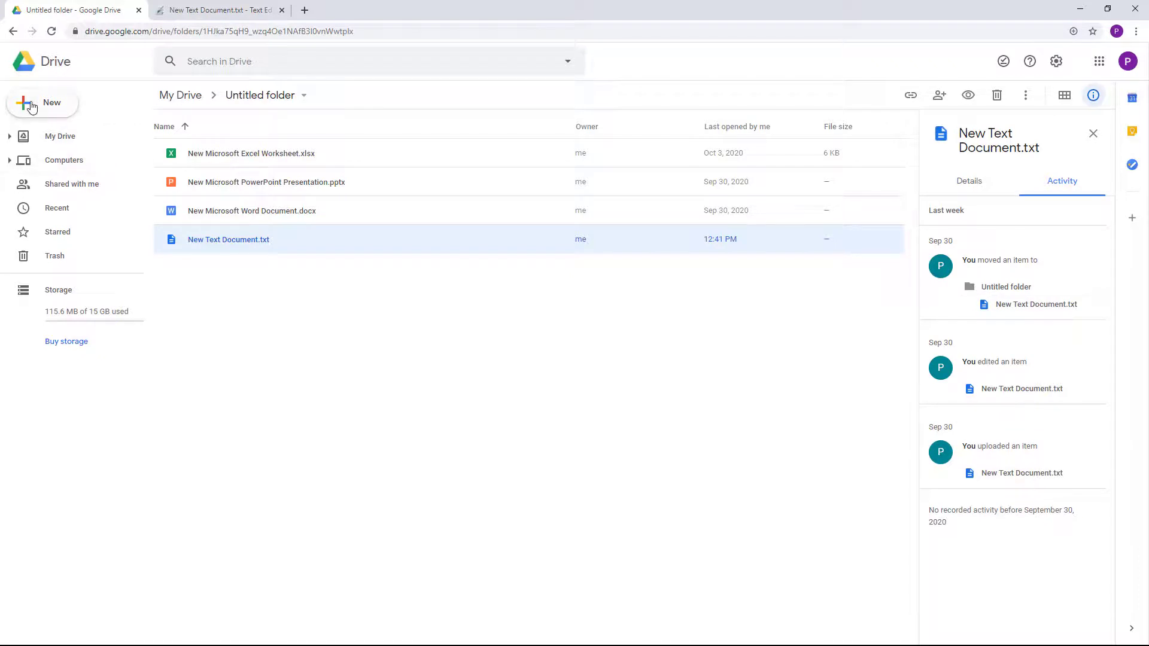
Reopen the Marketplace via New > More > Connect more apps
click(42, 103)
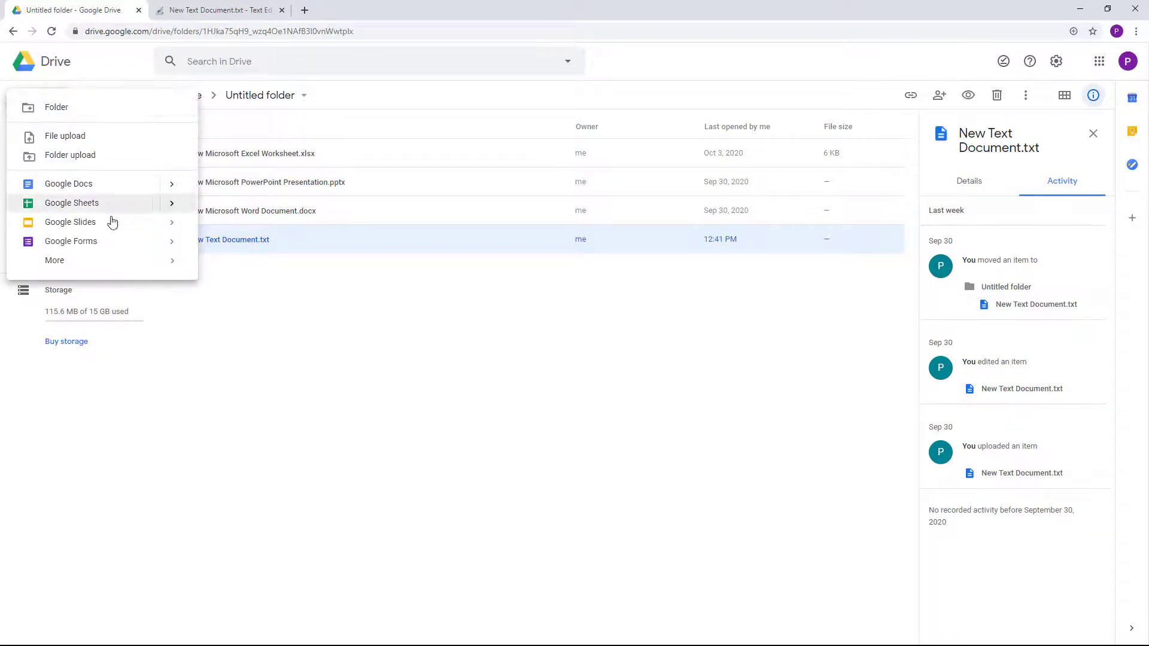
click(55, 260)
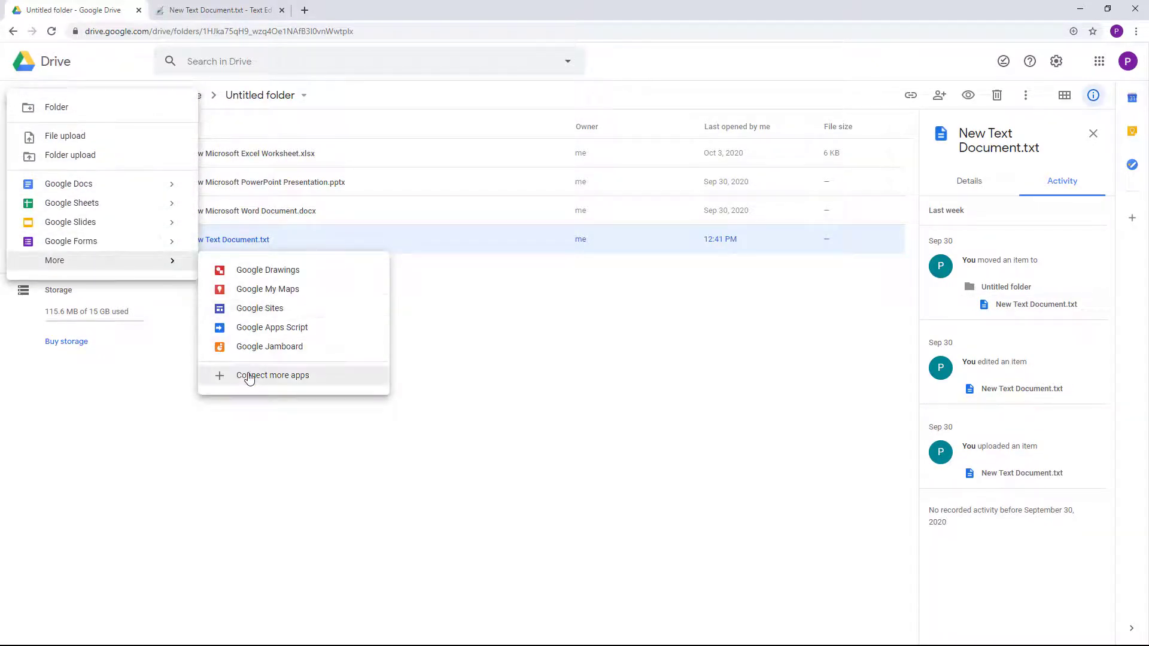
click(286, 384)
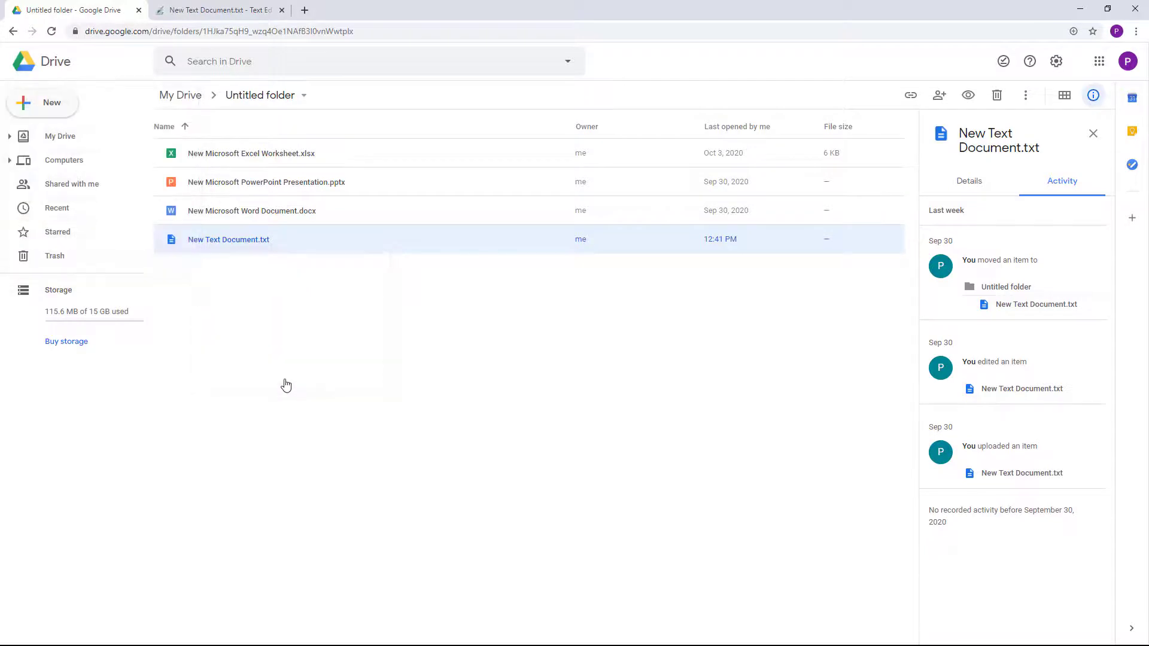
double_click(229, 238)
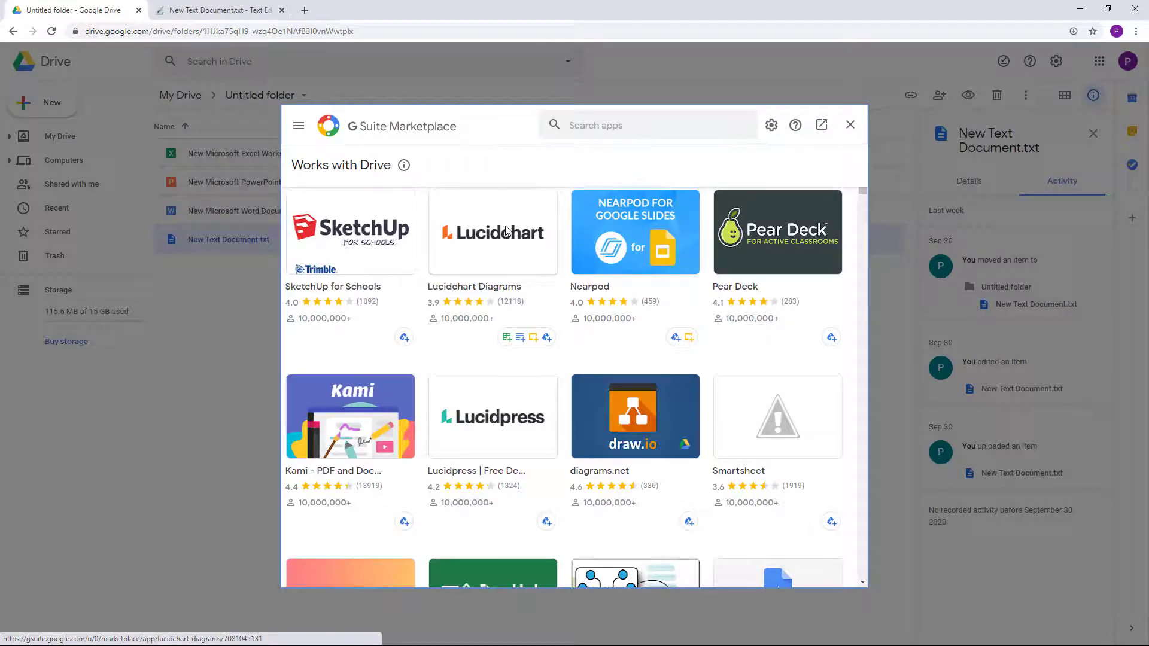
Scroll through the Drive-compatible apps, then search the Marketplace for 'doc'
scroll(down, 3)
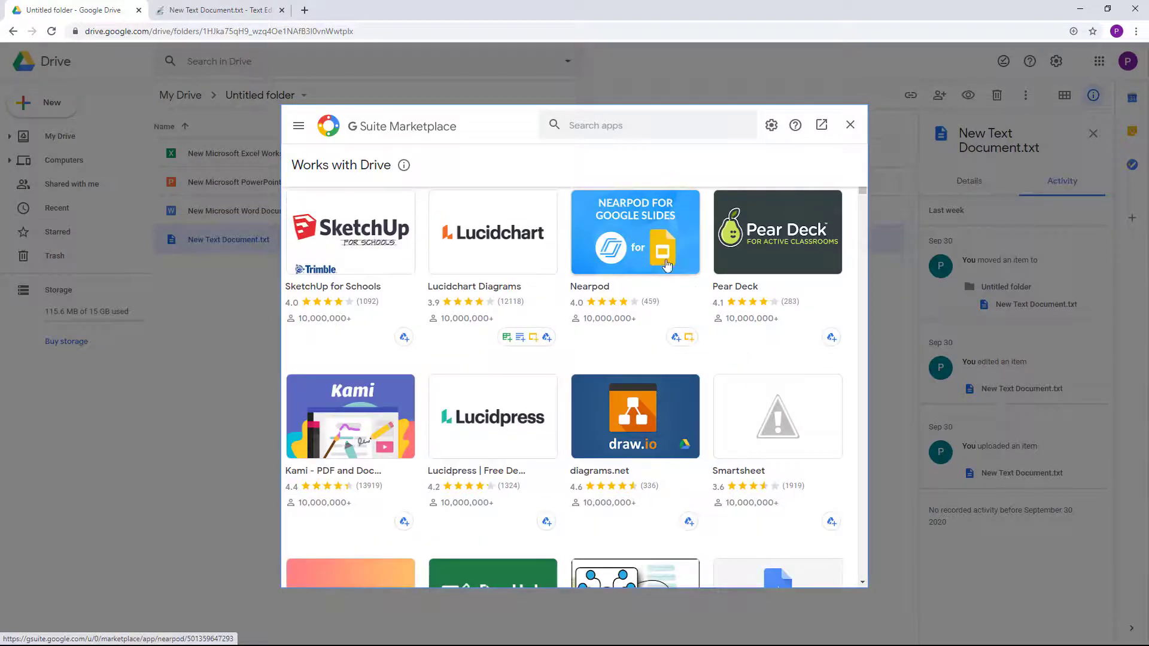
scroll(down, 3)
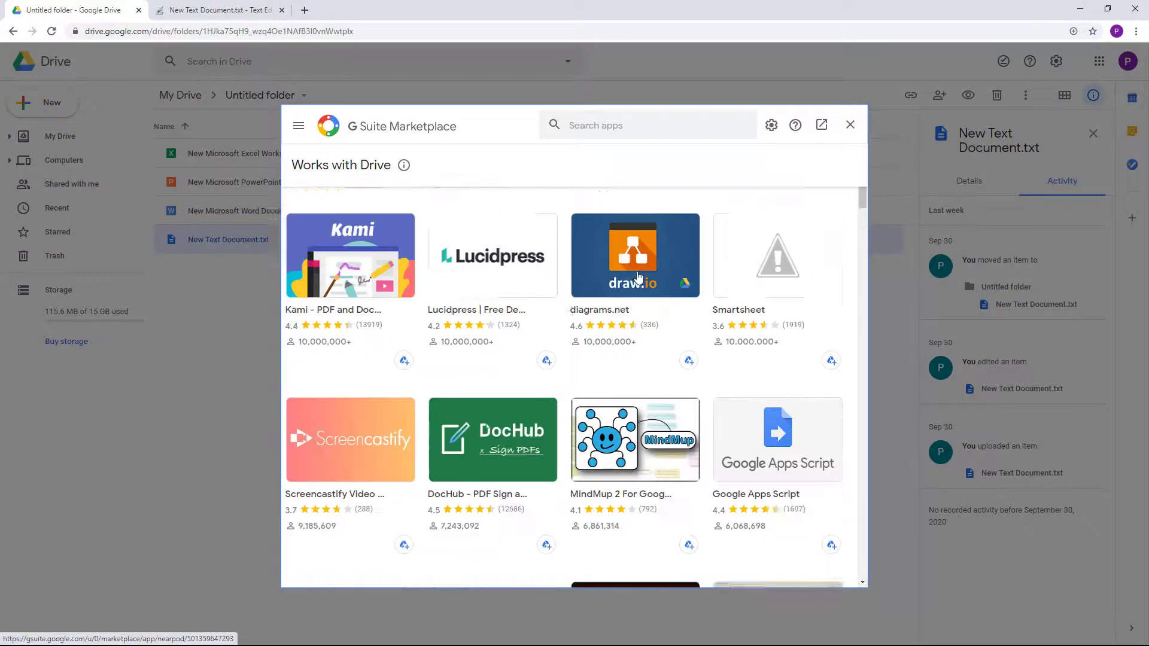
scroll(down, 3)
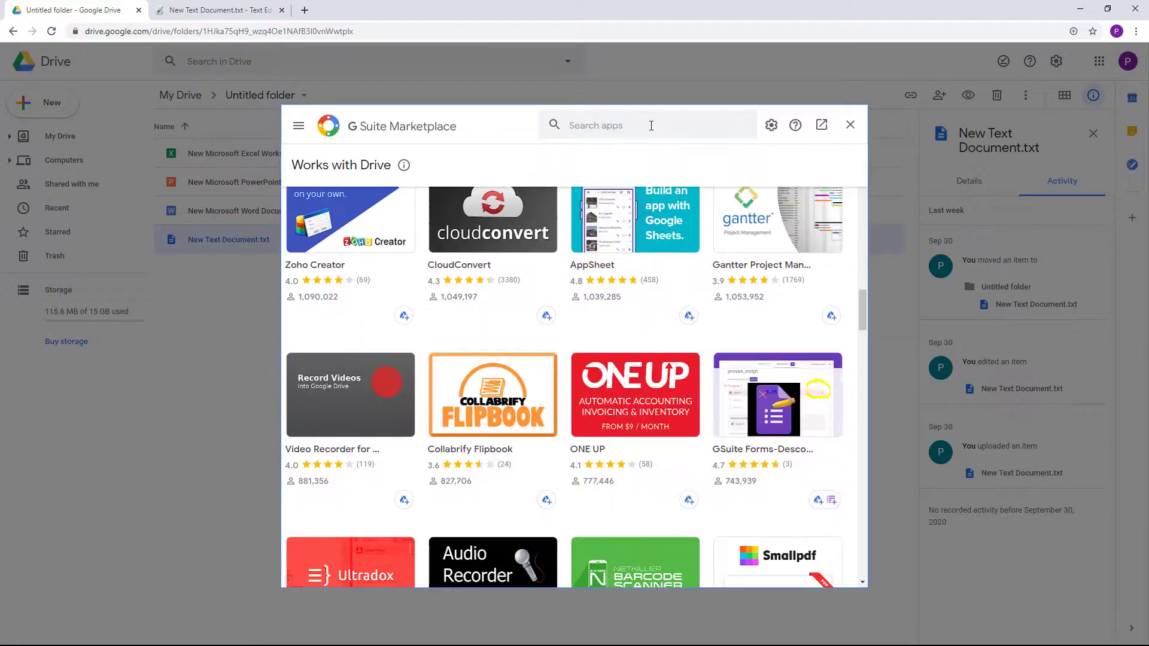
text(docs)
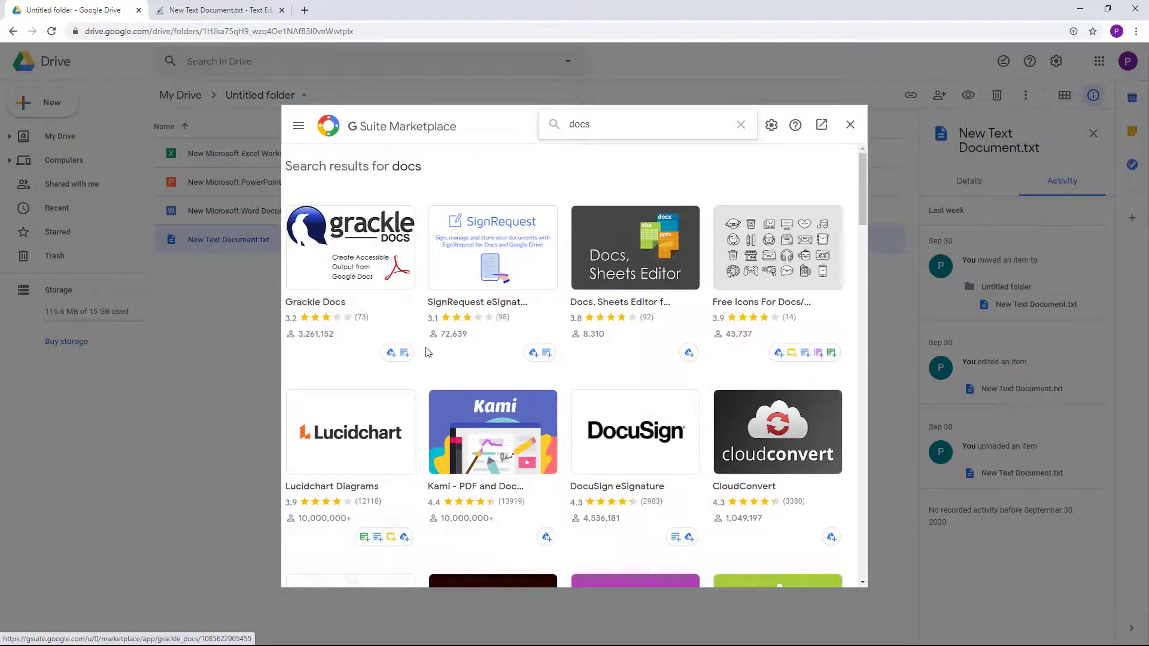
Browse the docs results such as Grackle Docs and DocuSign, then close the Marketplace
scroll(down, 3)
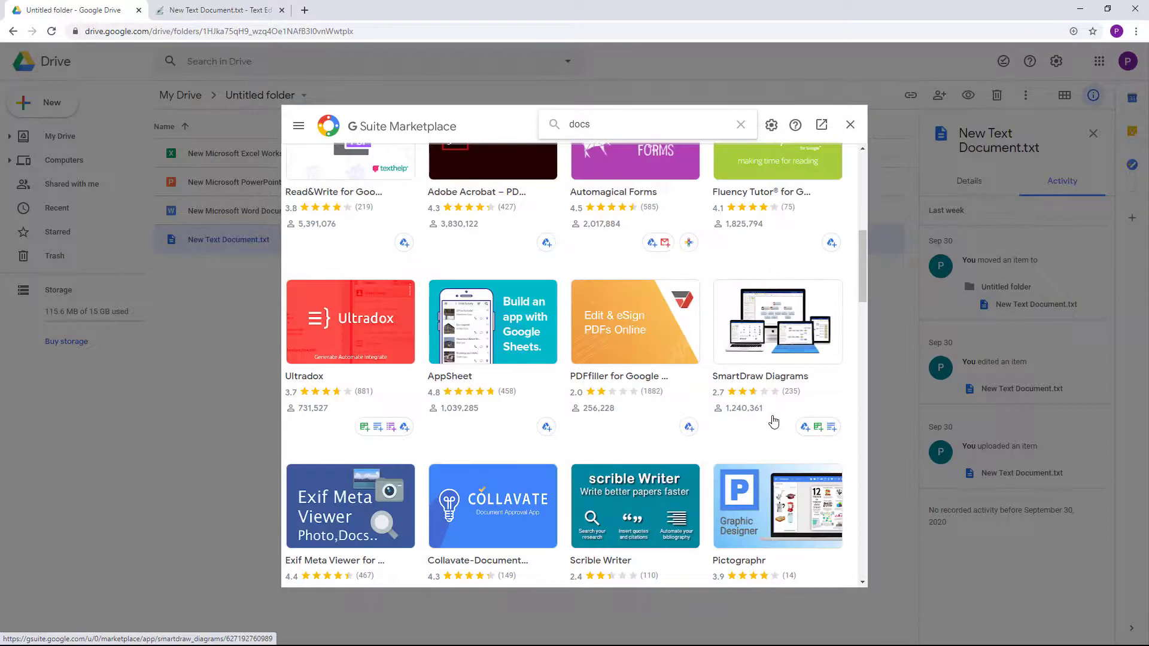
scroll(down, 3)
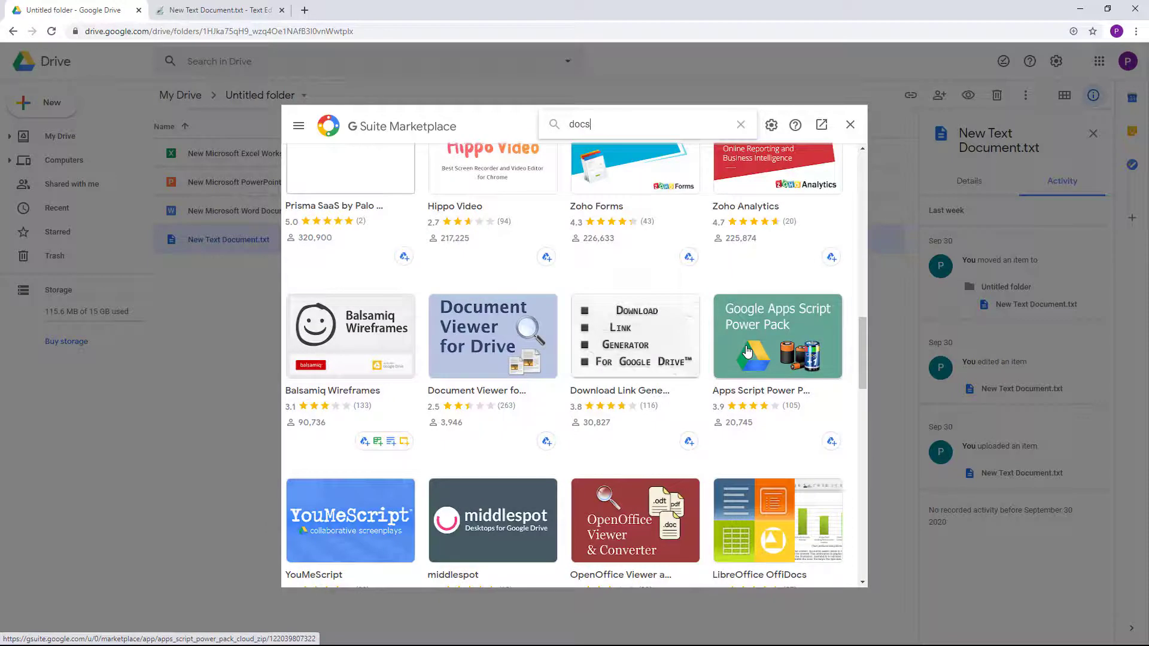
mouse_move(758, 346)
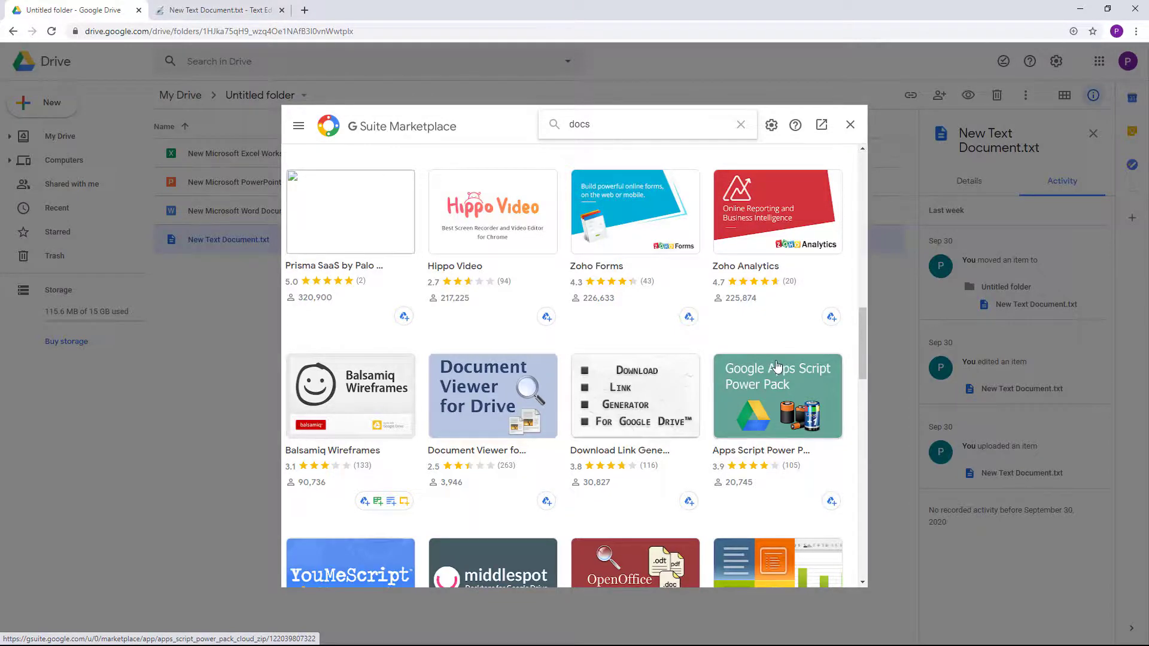
scroll(down, 3)
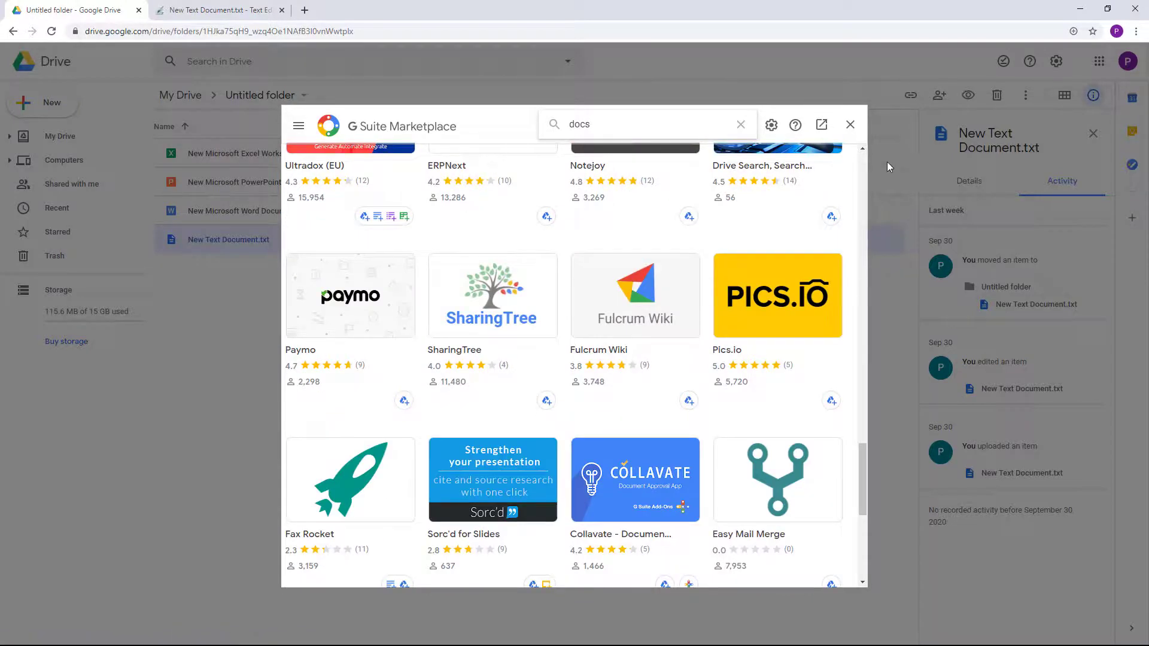
mouse_move(850, 124)
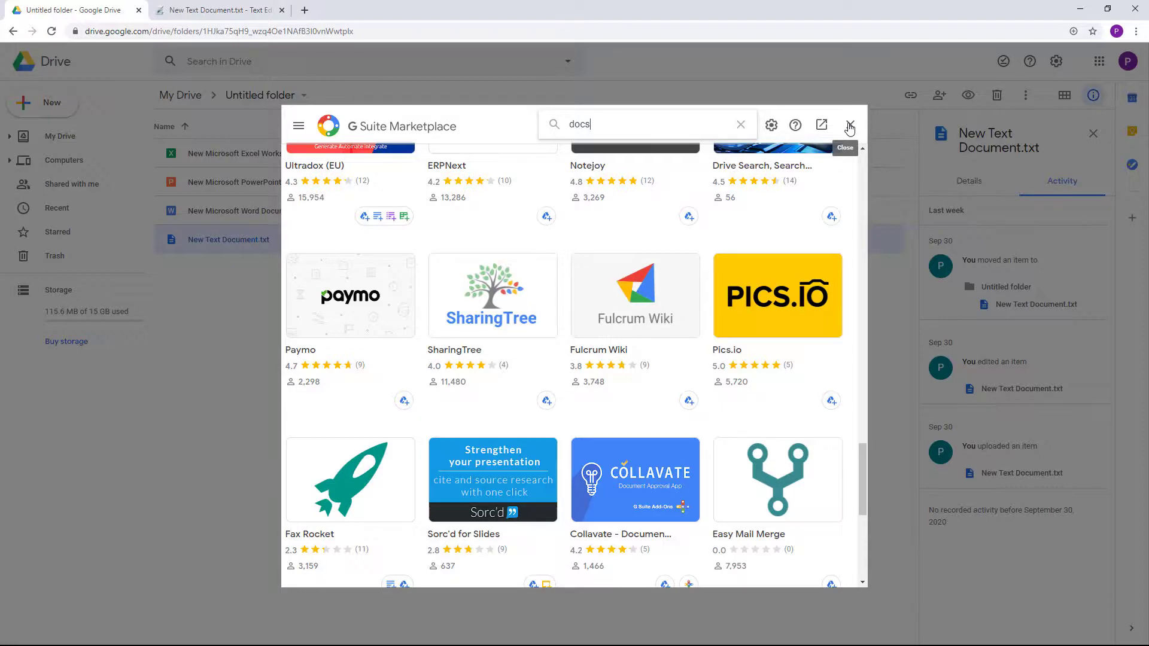
click(849, 125)
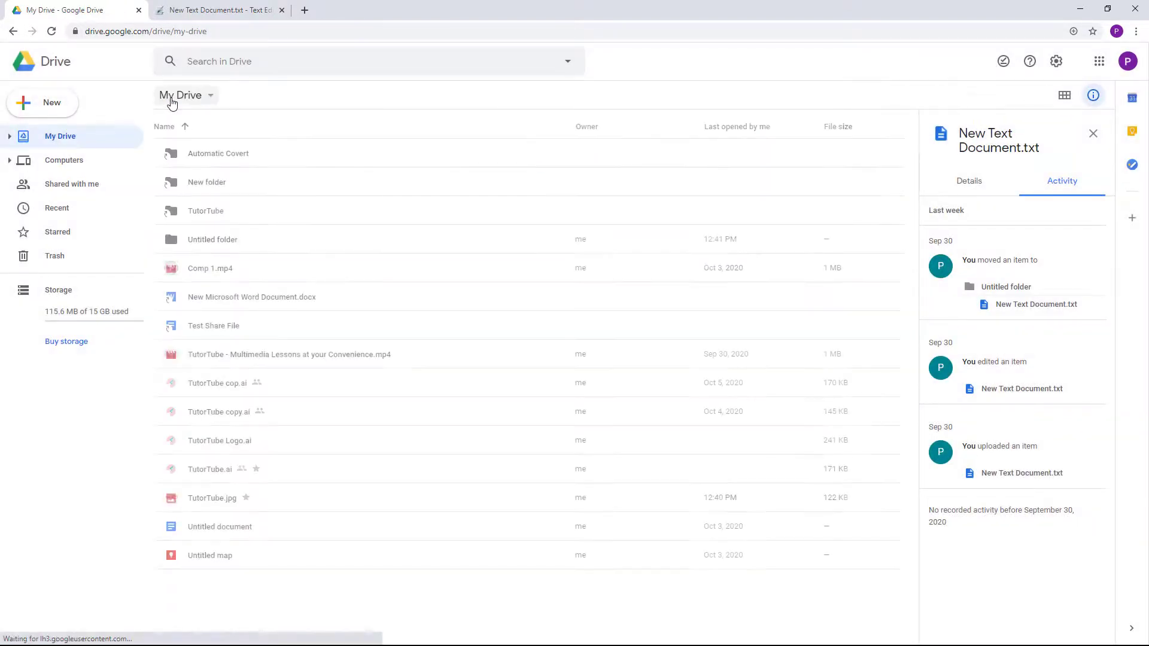